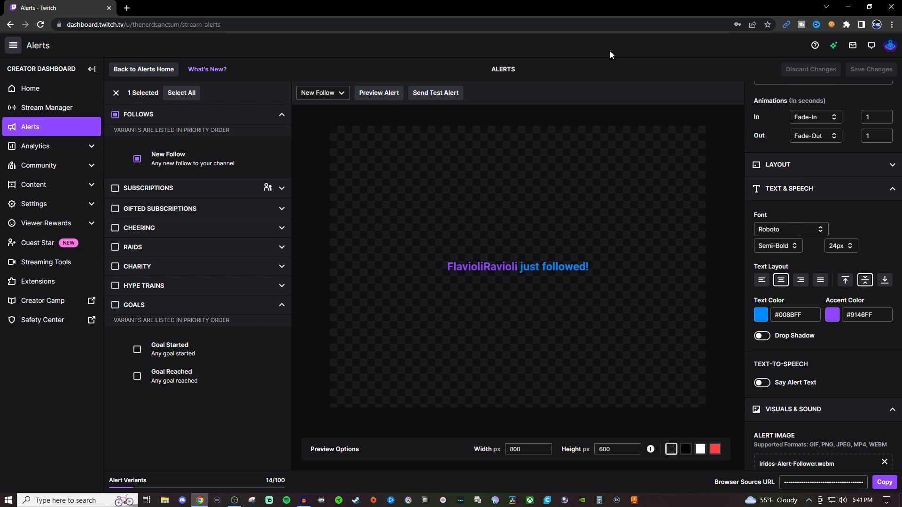
mouse_move(396, 126)
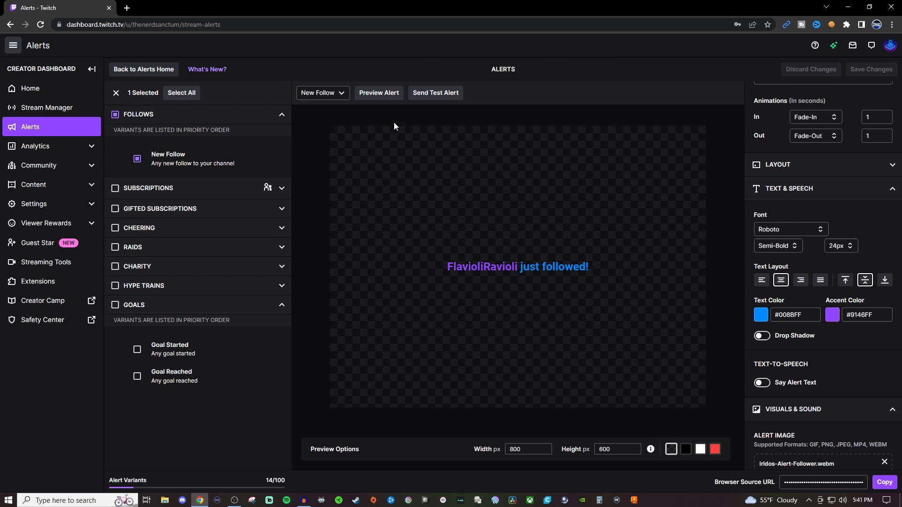
Preview the New Follow alert, then return to the Alerts home with 0/10 Alert Boxes
left_click(378, 93)
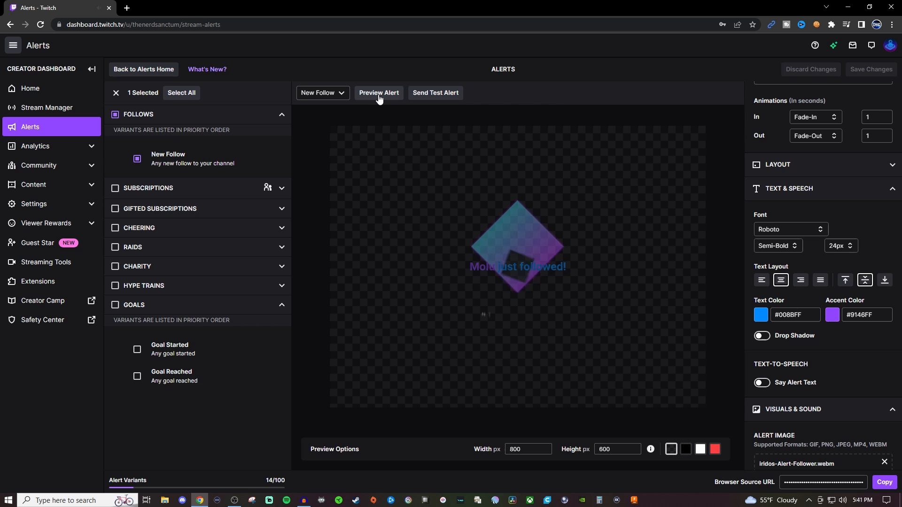
left_click(379, 93)
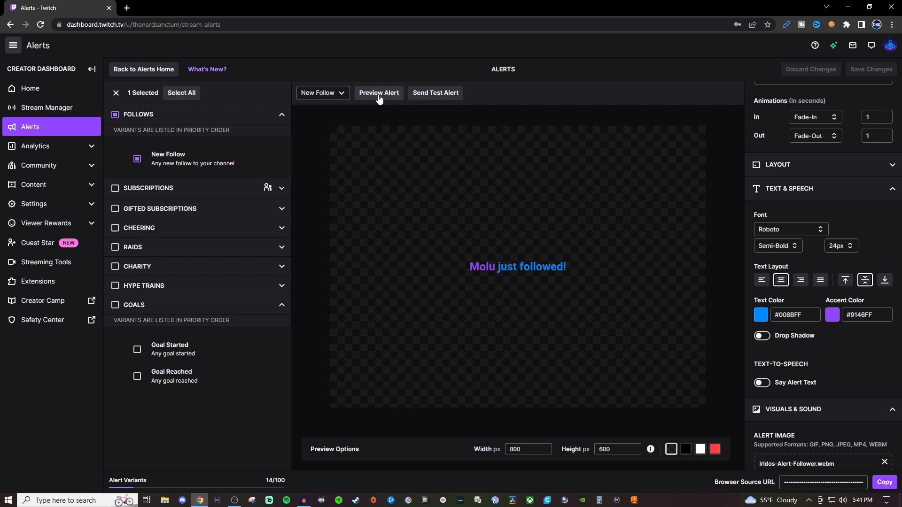
left_click(379, 93)
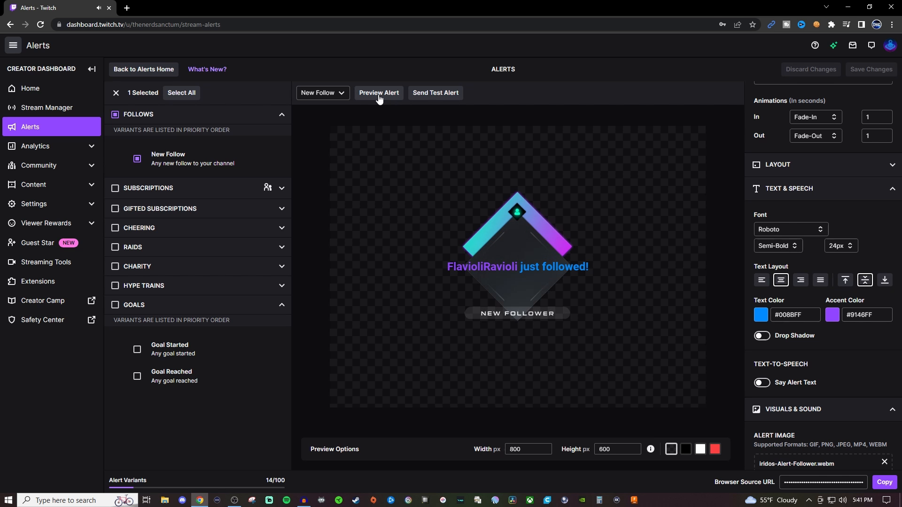
left_click(143, 69)
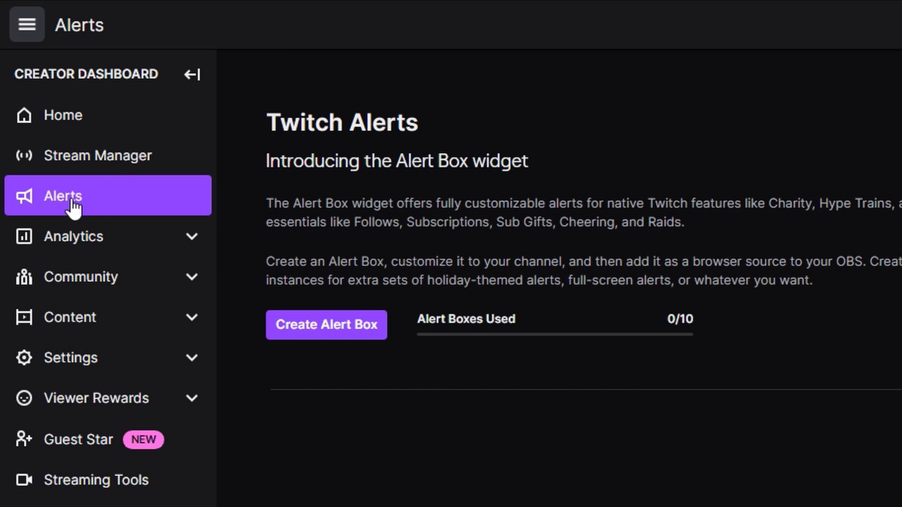
Create an Alert Box named 'Test' and open it in the alert editor
left_click(326, 324)
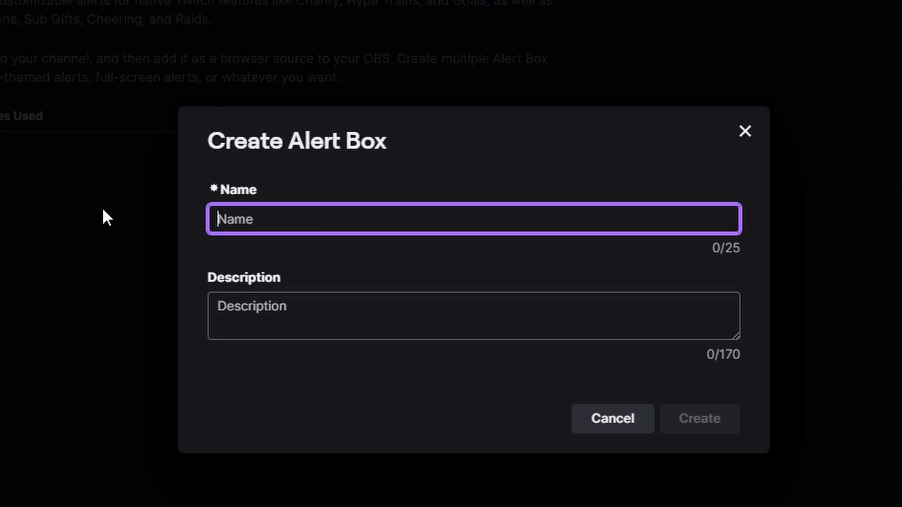
type("Tes")
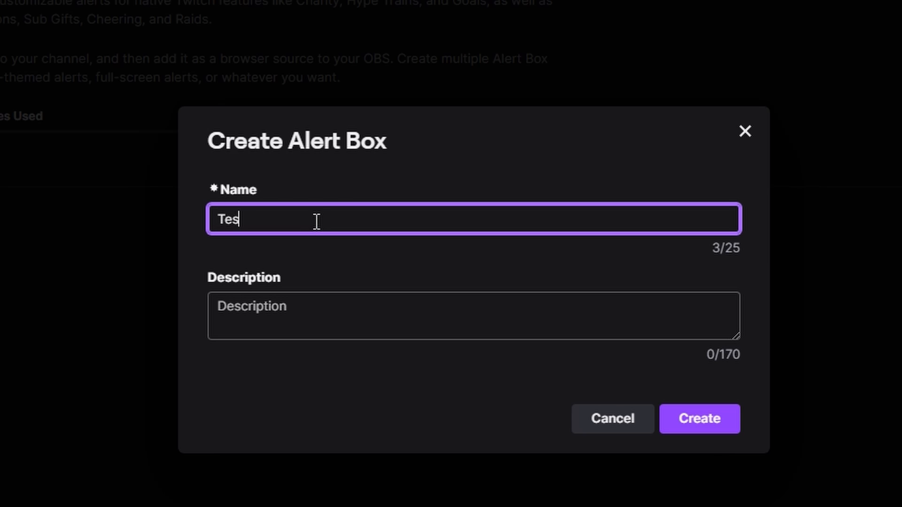
left_click(699, 418)
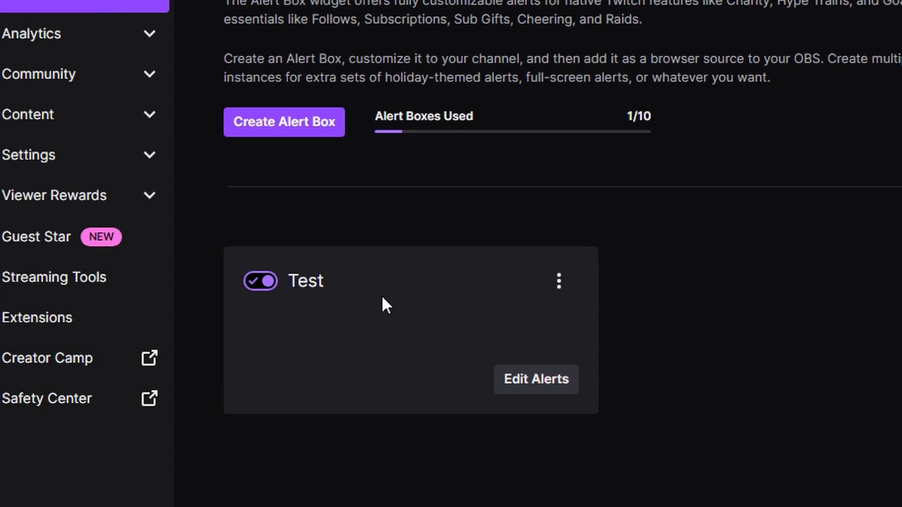
mouse_move(373, 321)
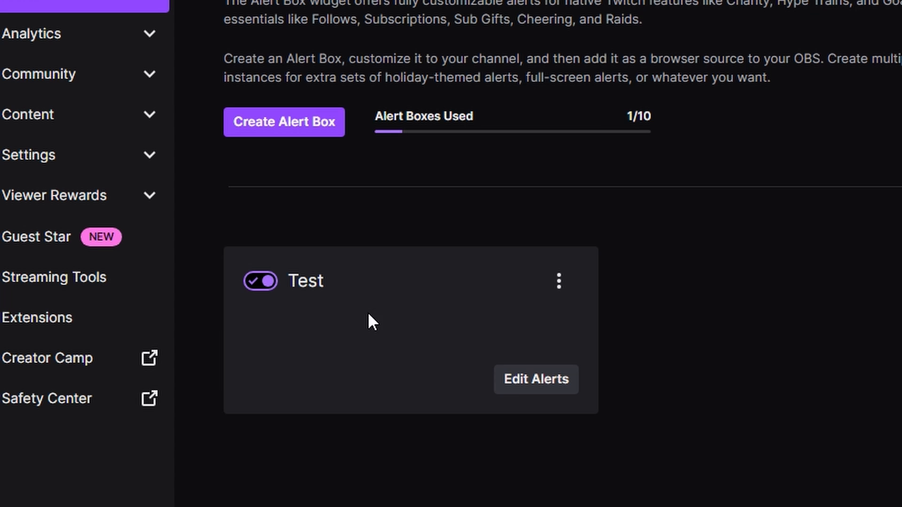
left_click(535, 379)
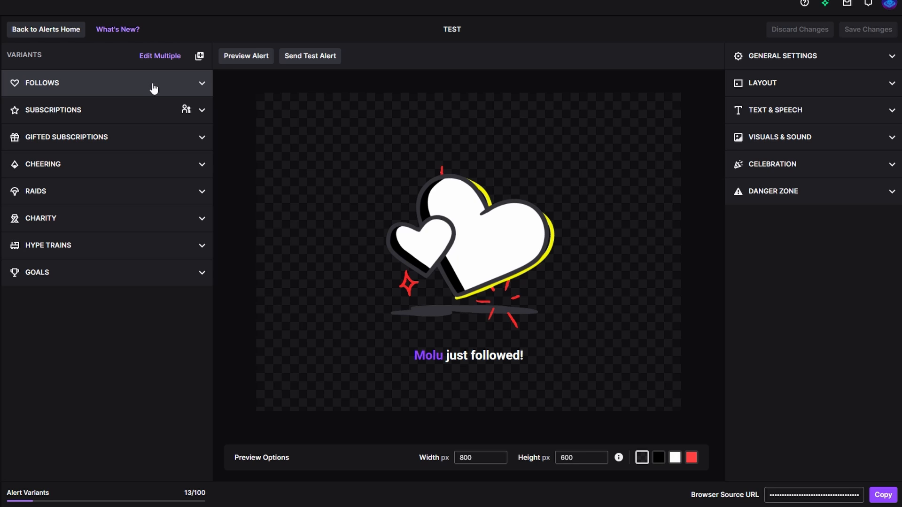
mouse_move(258, 71)
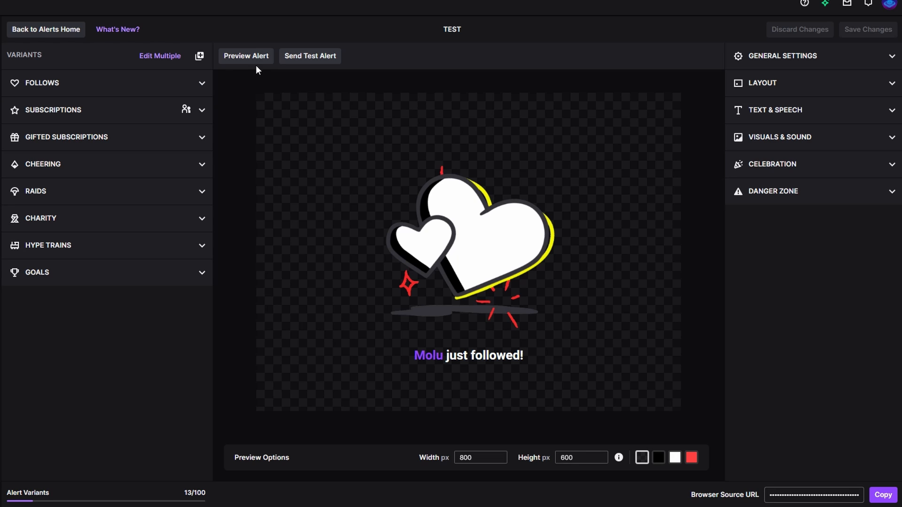
mouse_move(507, 159)
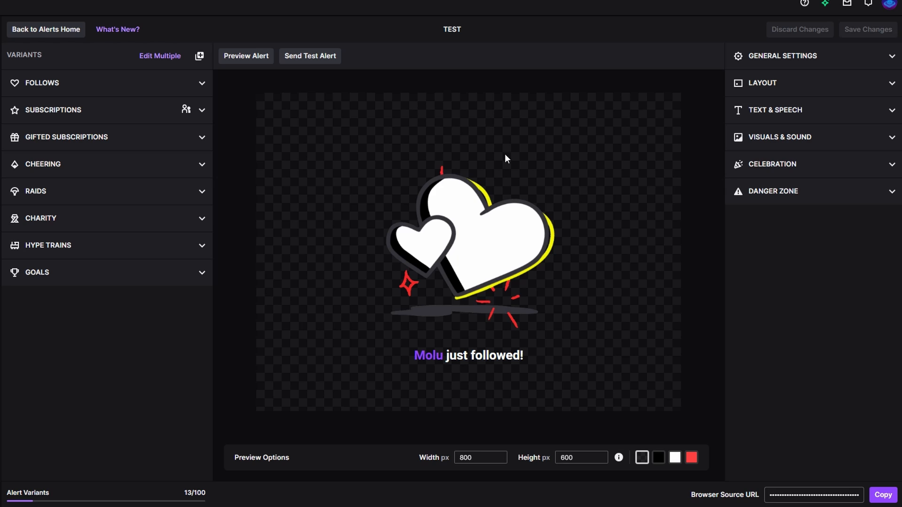
mouse_move(308, 81)
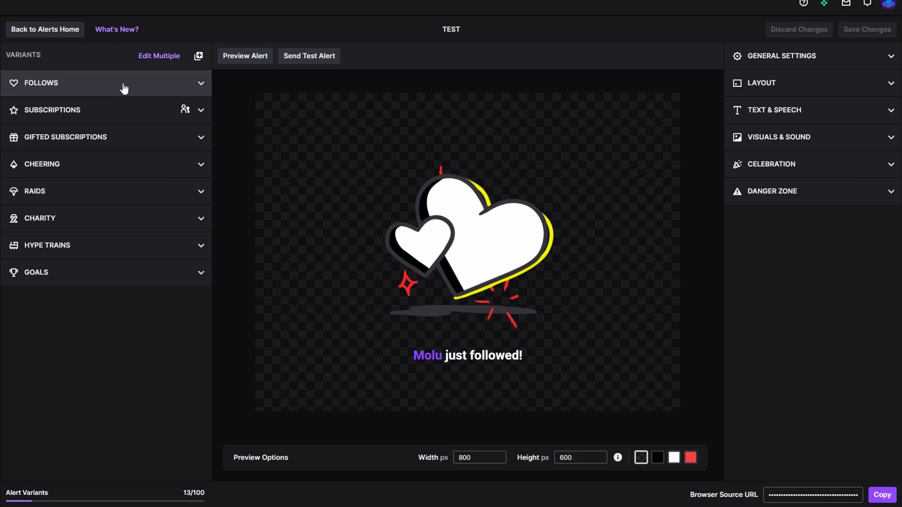
mouse_move(94, 83)
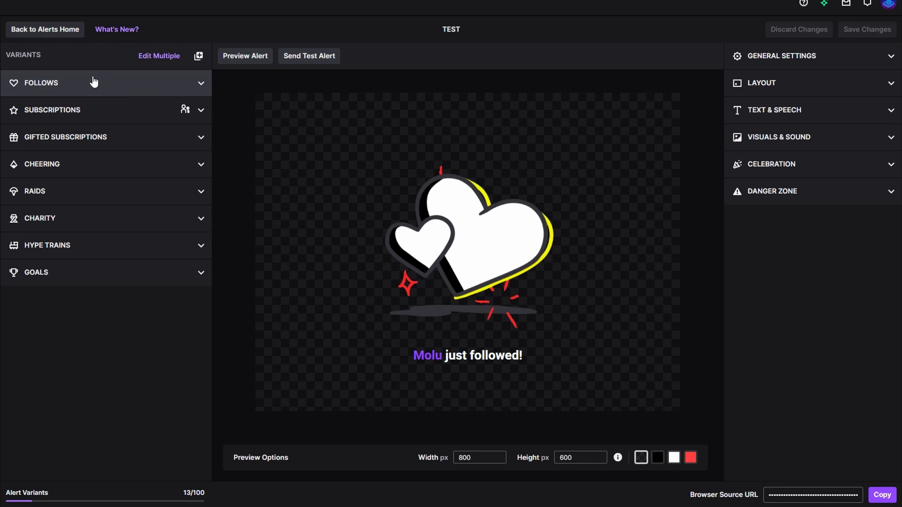
Expand the Follows category to show the New Follow variant
left_click(40, 83)
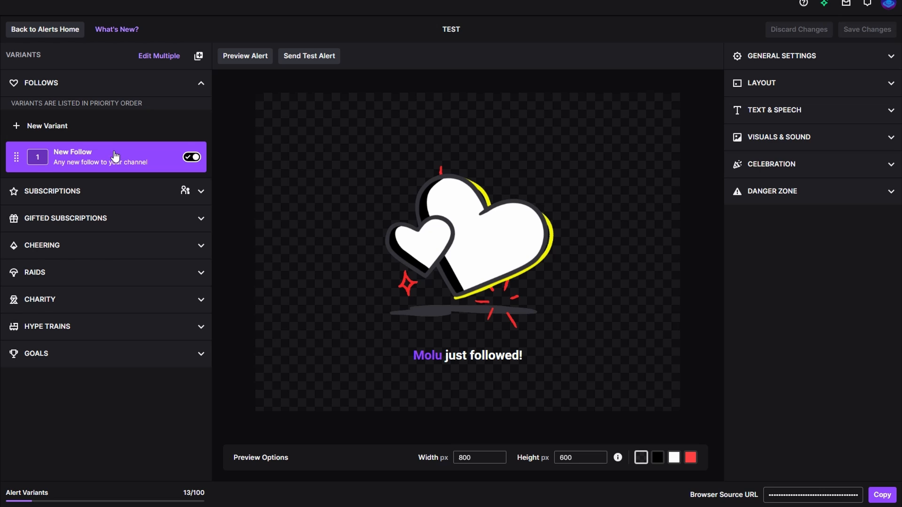
mouse_move(124, 167)
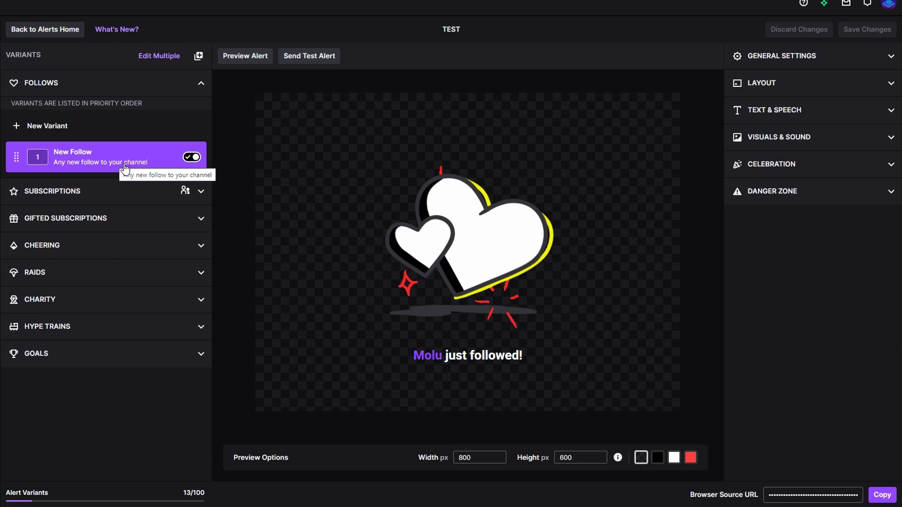
mouse_move(478, 246)
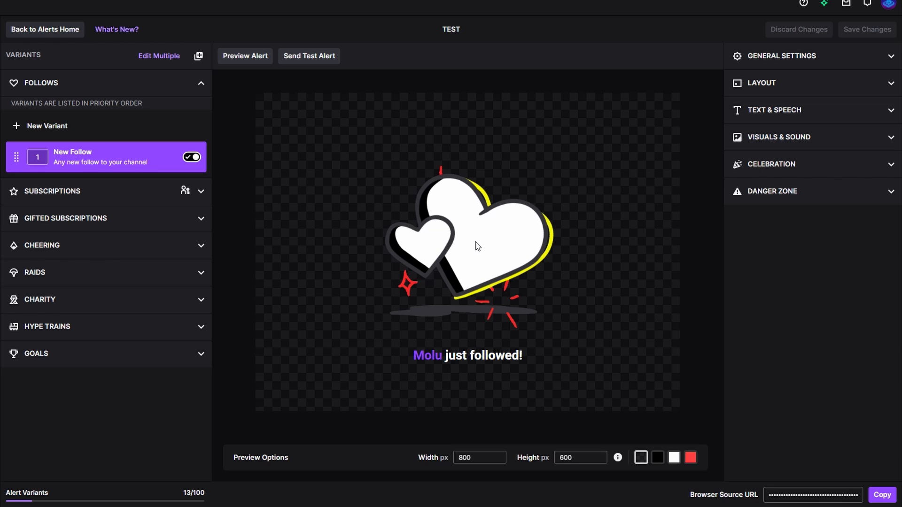
mouse_move(813, 57)
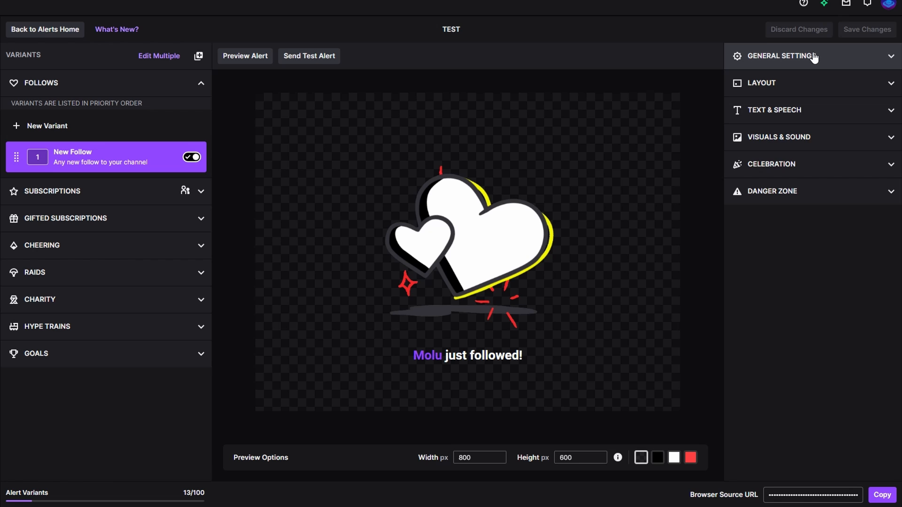
Name the variant 'Follower Alert', keeping 10-second duration with Fade-In and Fade-Out animations
left_click(781, 56)
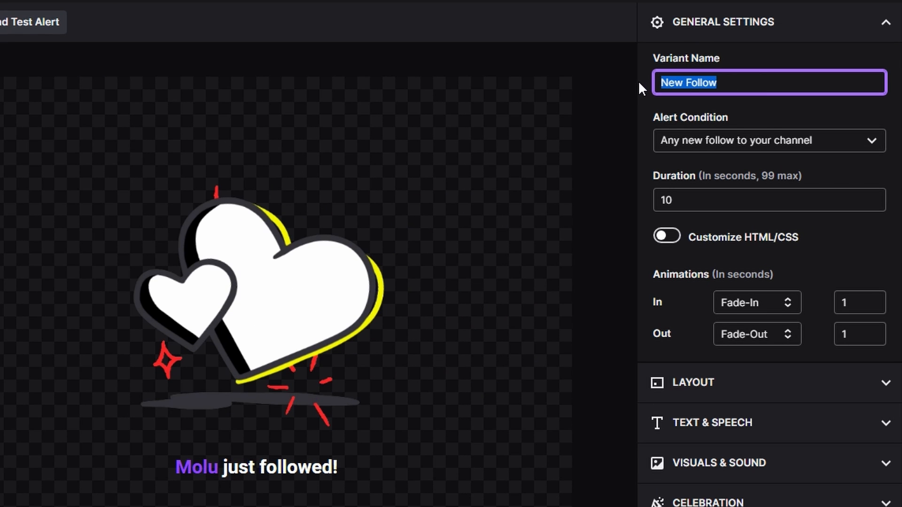
type("Fo")
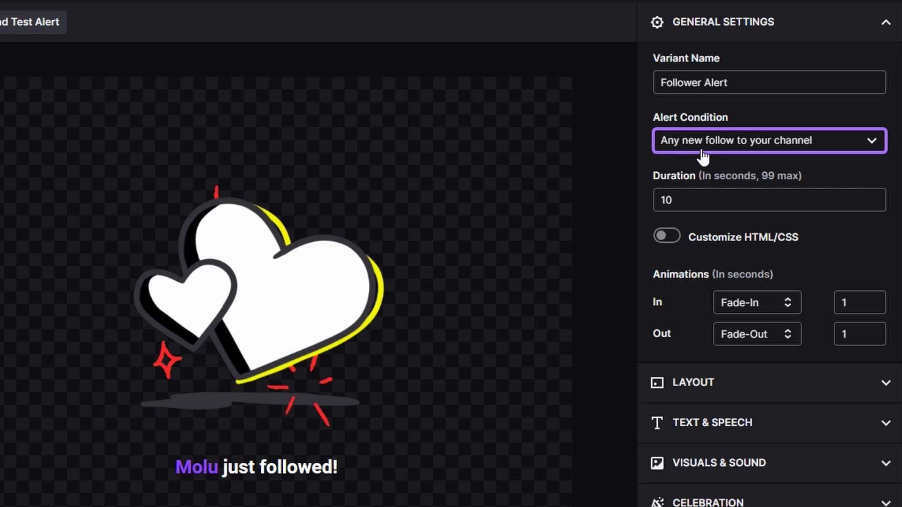
mouse_move(785, 161)
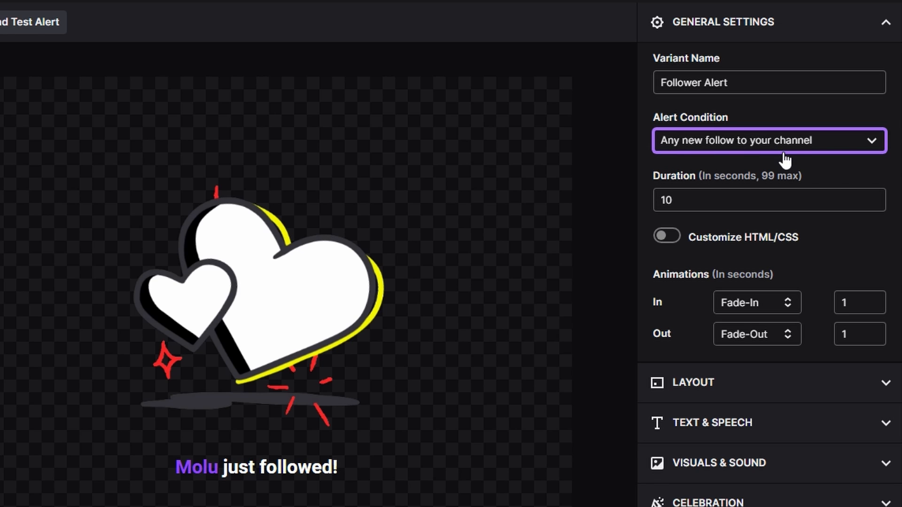
mouse_move(754, 109)
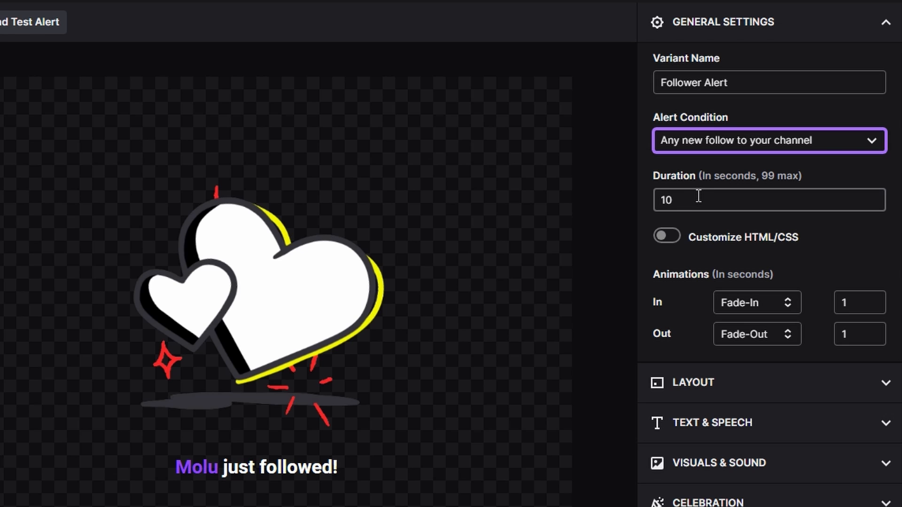
mouse_move(721, 222)
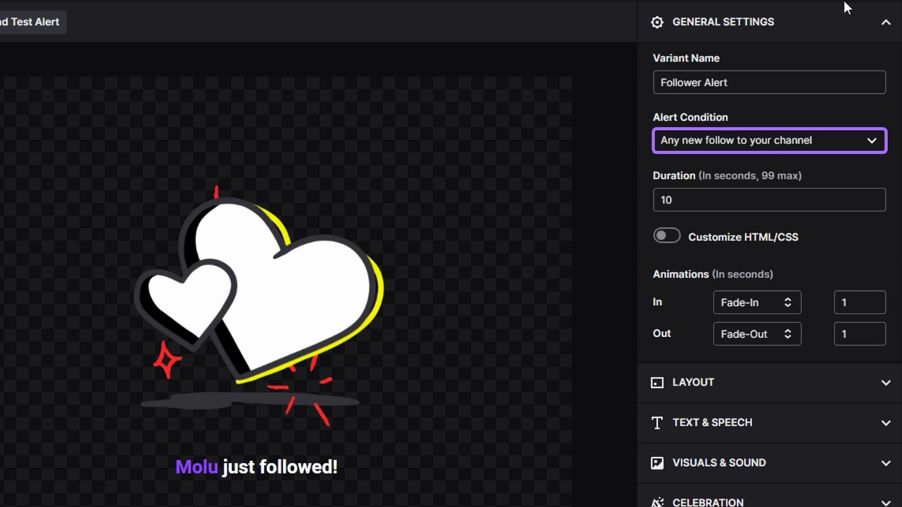
mouse_move(732, 244)
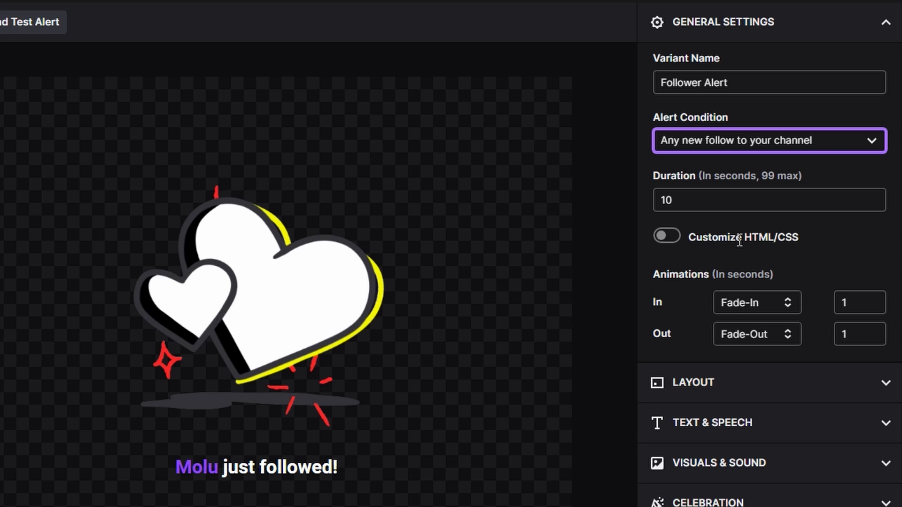
mouse_move(756, 317)
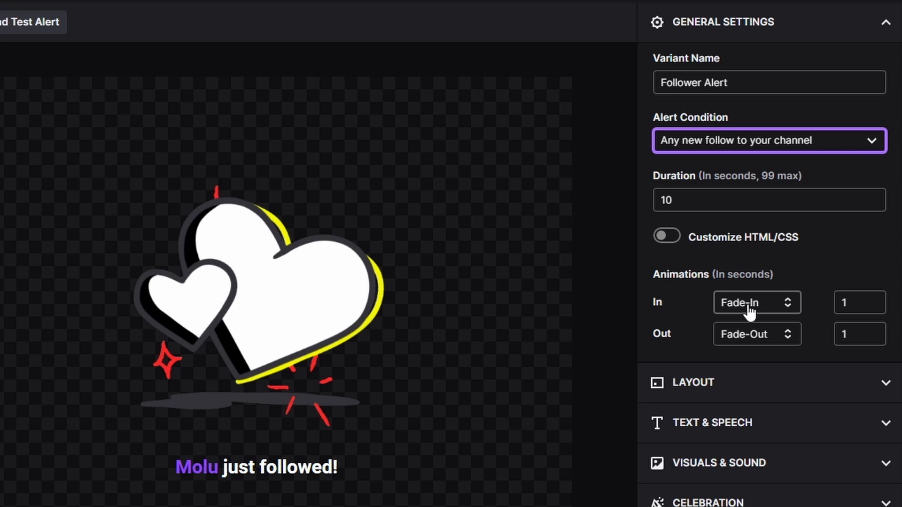
mouse_move(759, 307)
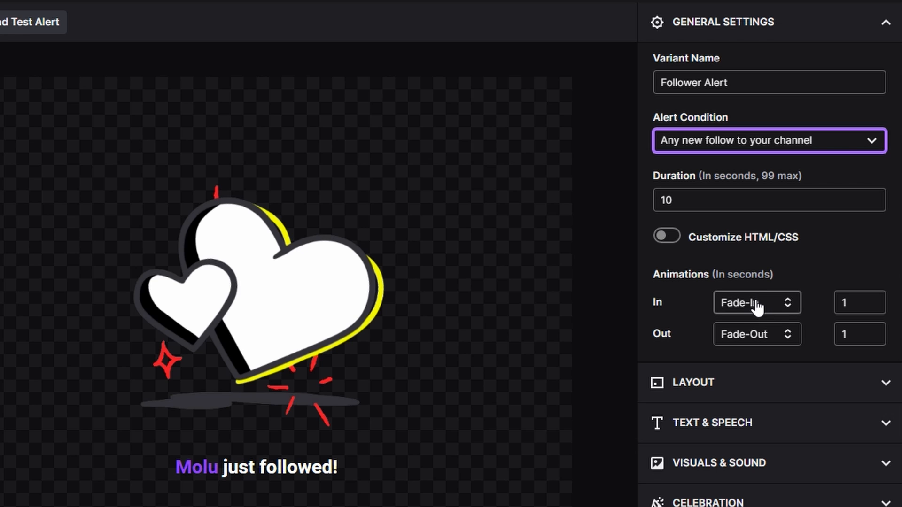
left_click(860, 304)
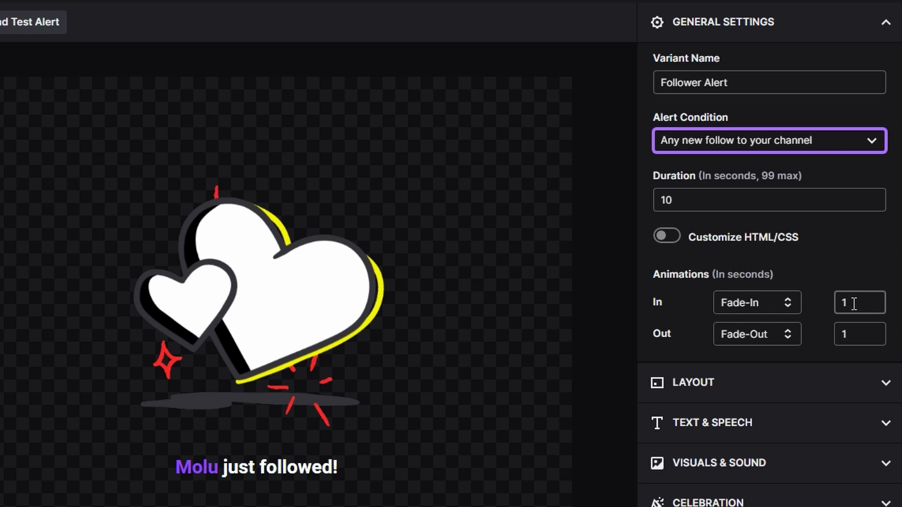
left_click(757, 303)
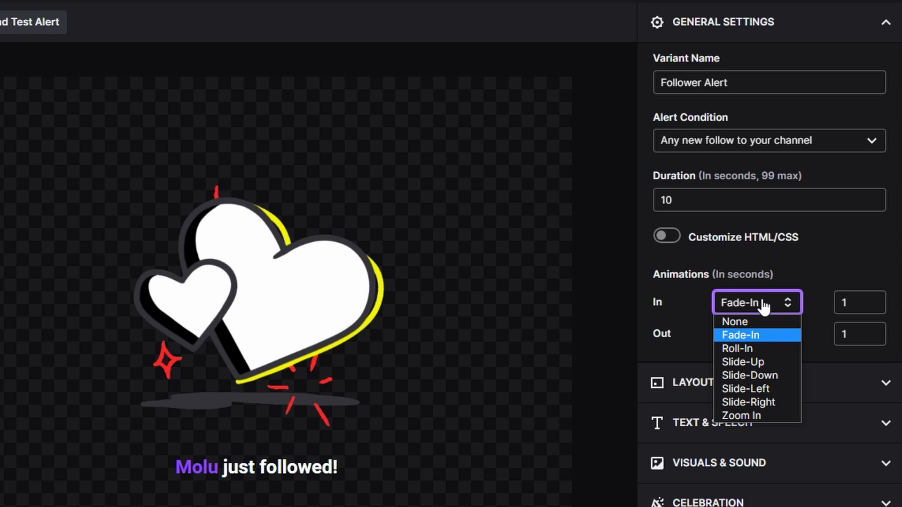
left_click(748, 335)
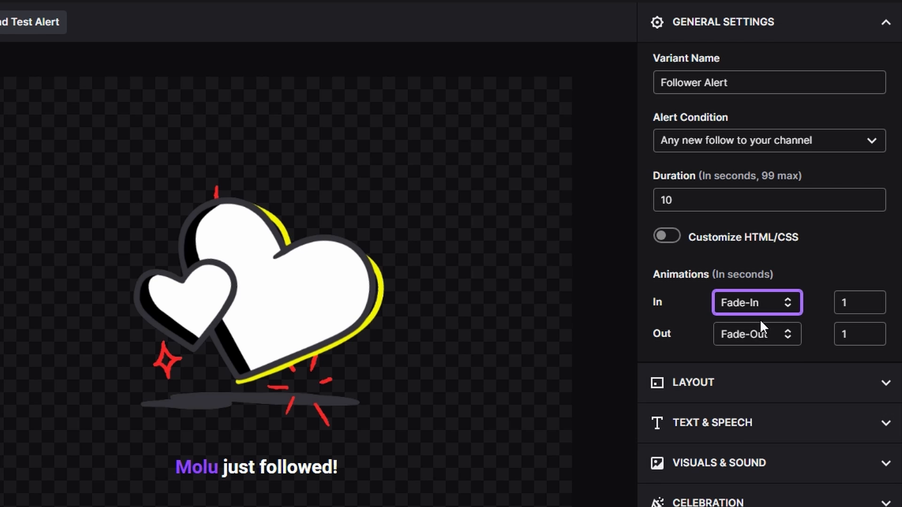
left_click(756, 335)
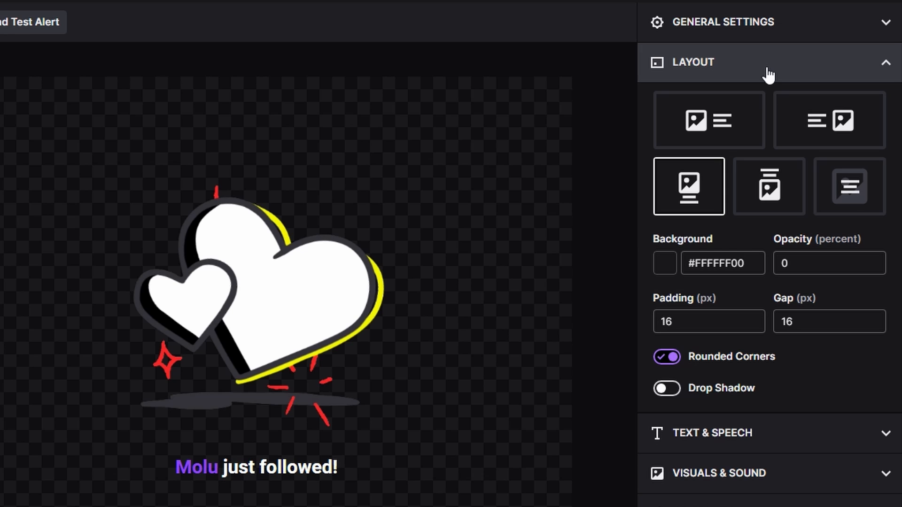
mouse_move(778, 79)
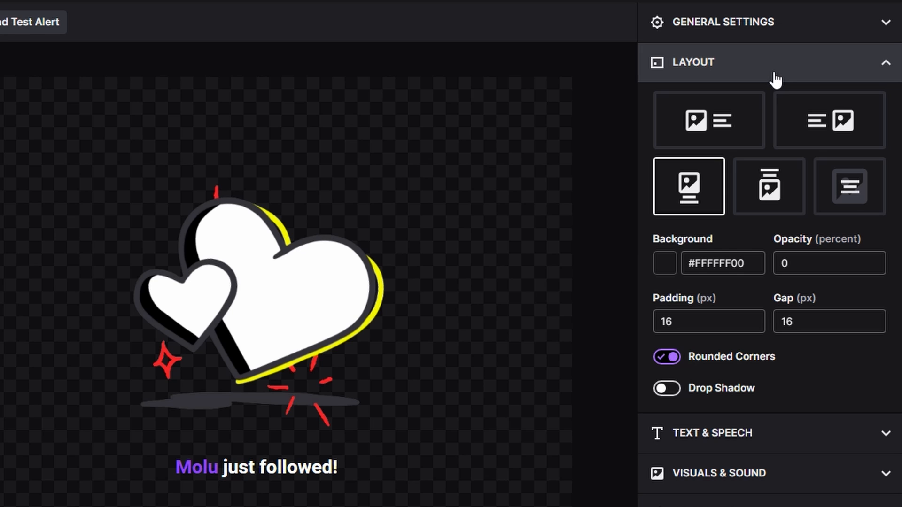
Choose the text-over-image layout and open the '{username} just followed!' message settings
left_click(849, 186)
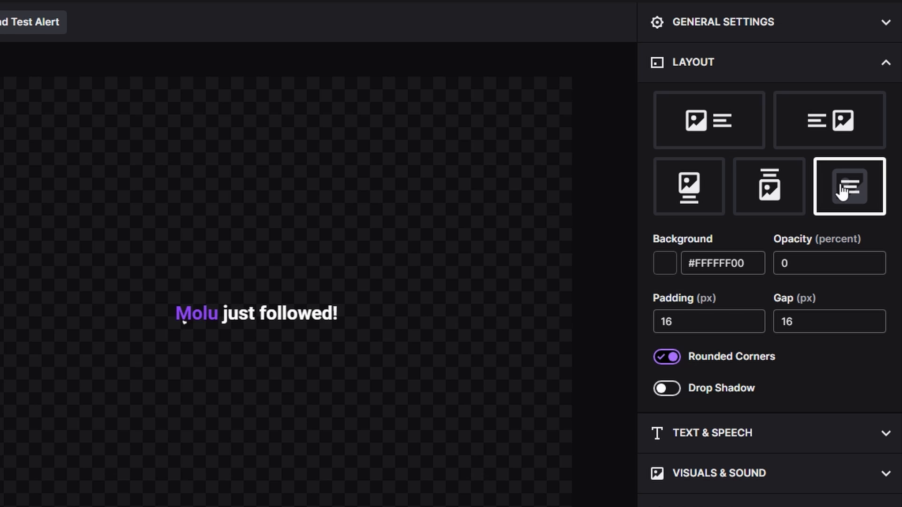
left_click(848, 186)
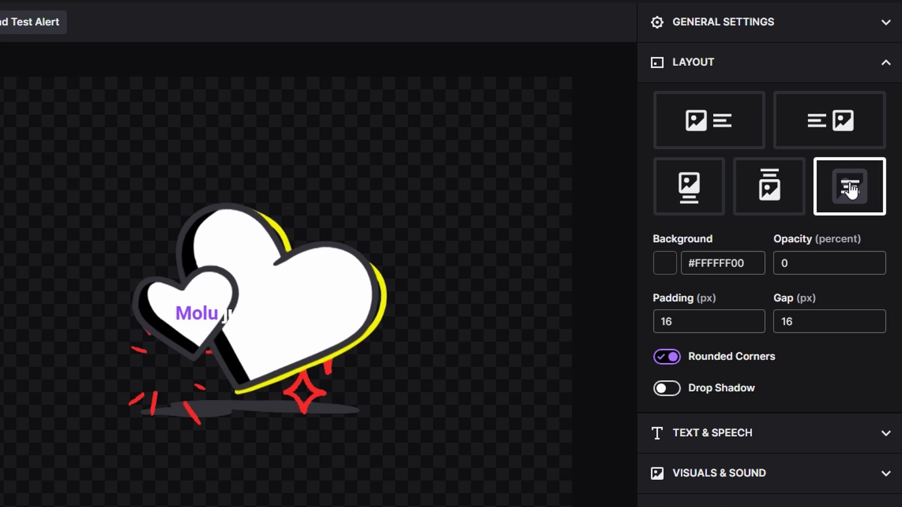
left_click(708, 119)
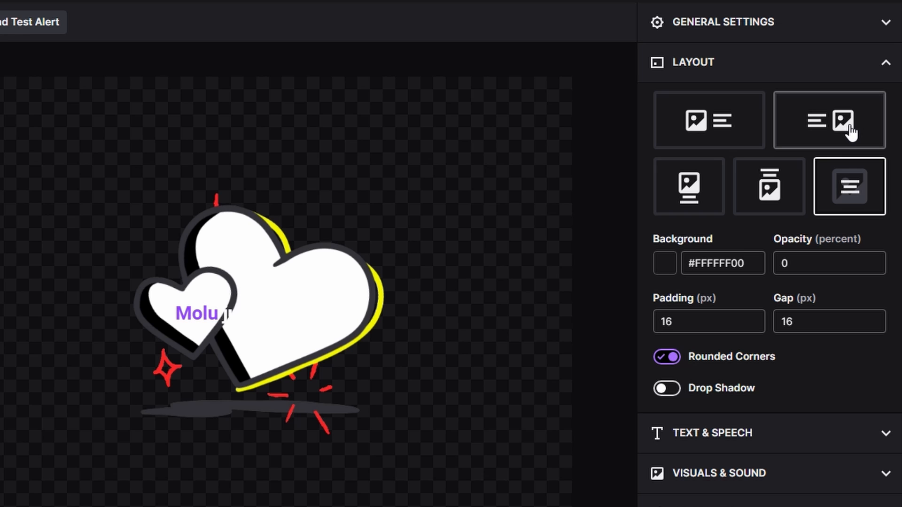
mouse_move(689, 186)
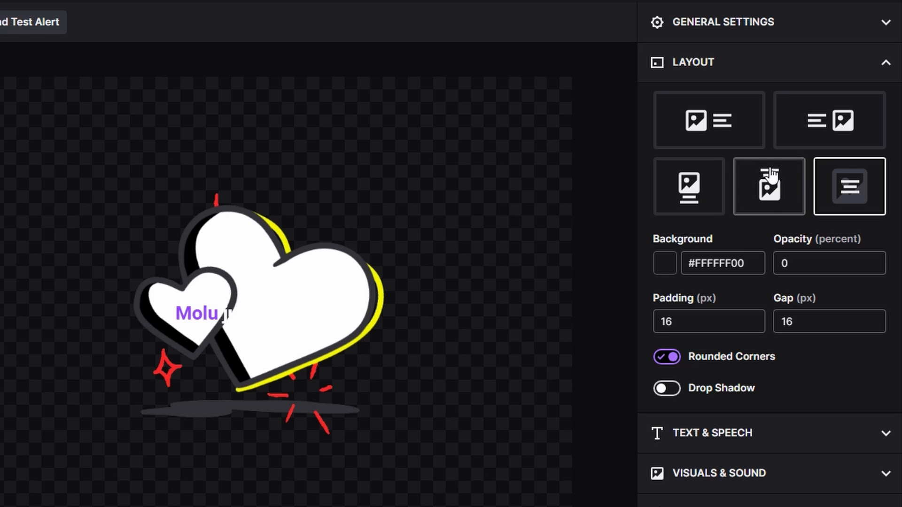
mouse_move(723, 250)
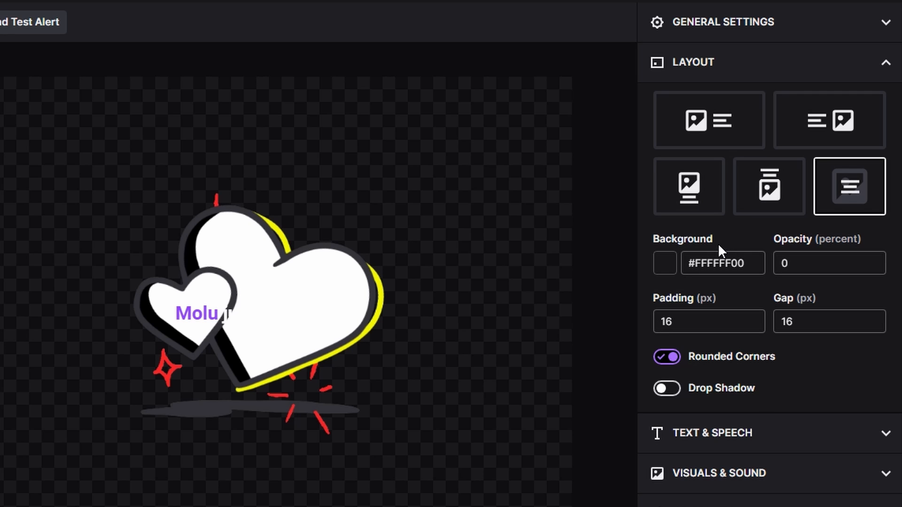
mouse_move(734, 247)
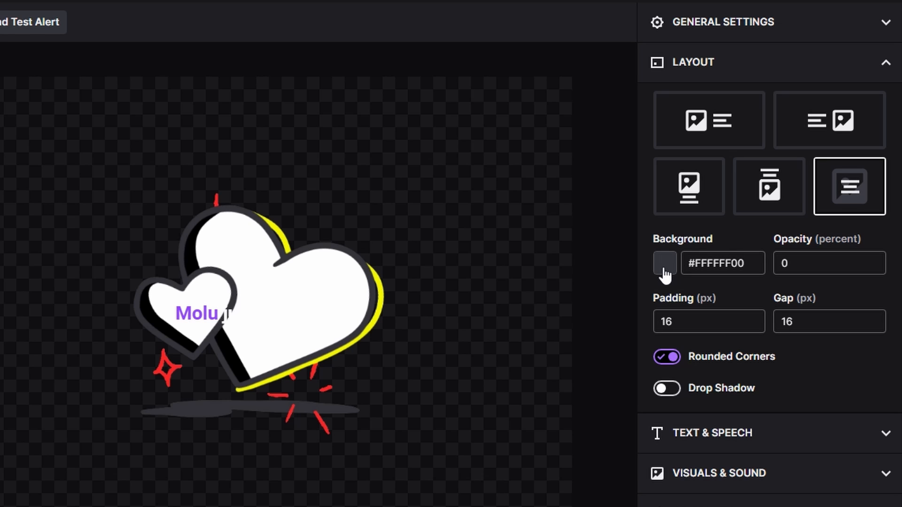
mouse_move(626, 278)
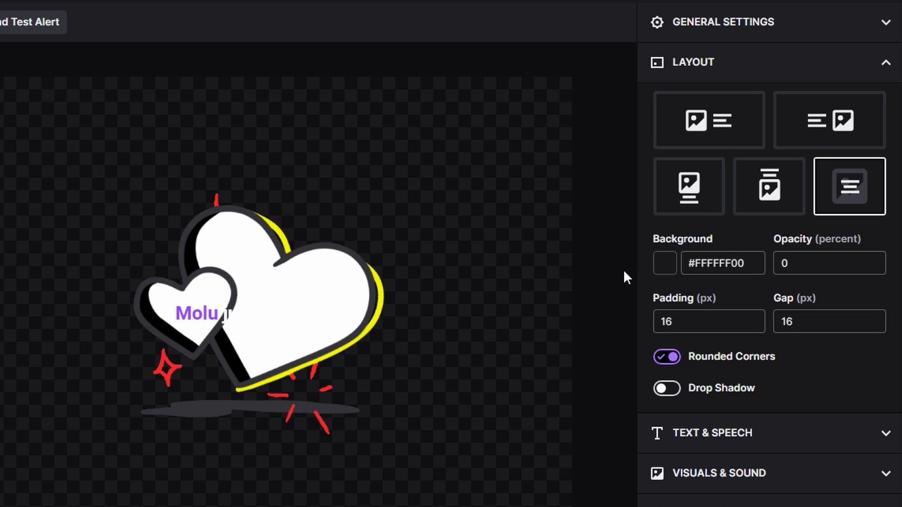
left_click(828, 263)
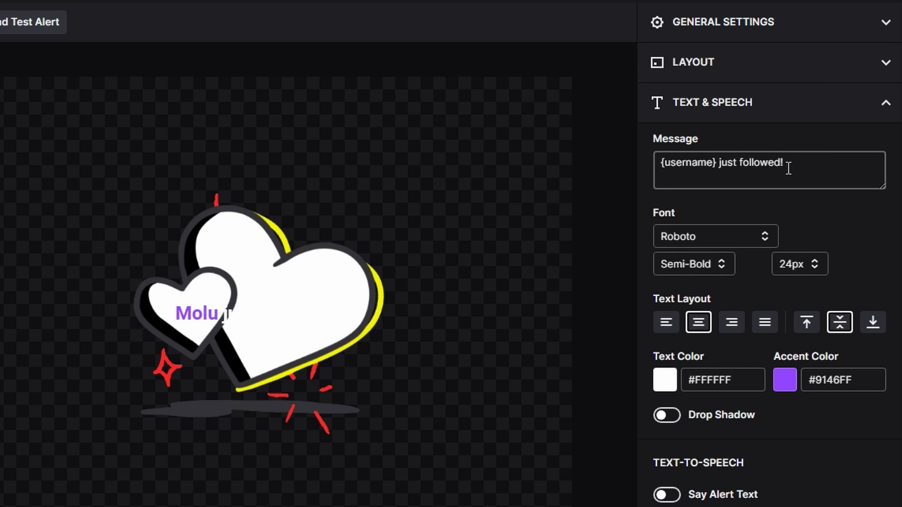
mouse_move(768, 242)
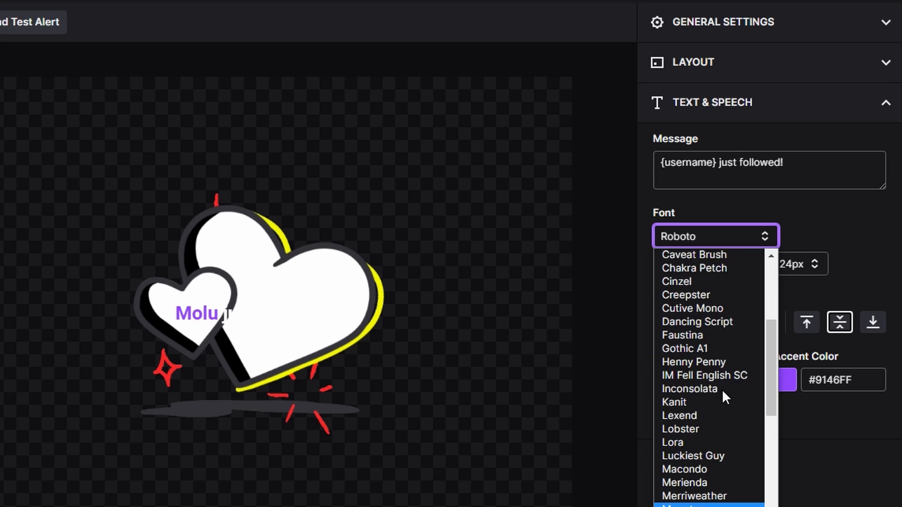
Set the message font to bold Acme in blue #008BFF with a drop shadow
scroll("up", 3)
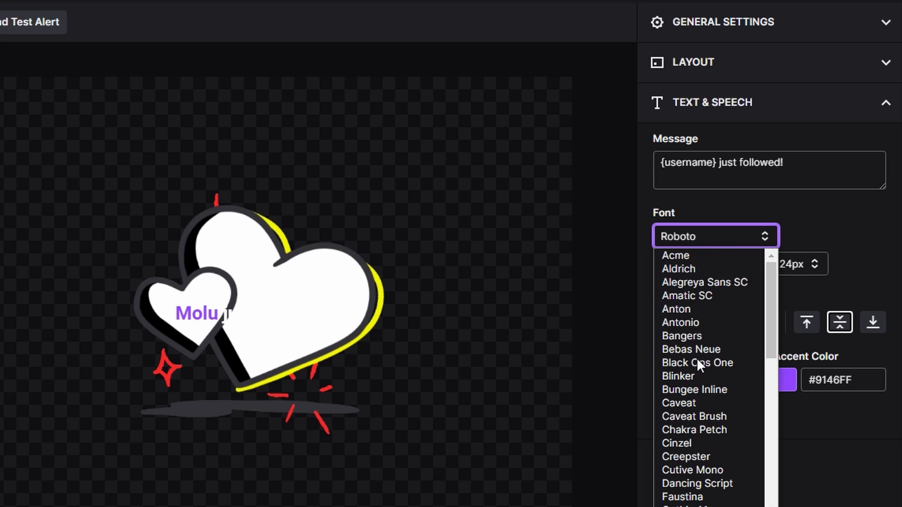
left_click(674, 255)
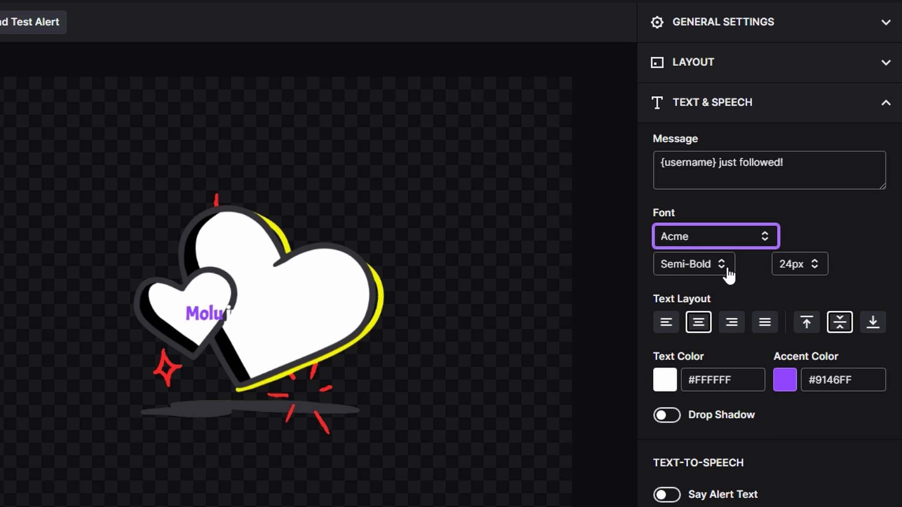
left_click(693, 264)
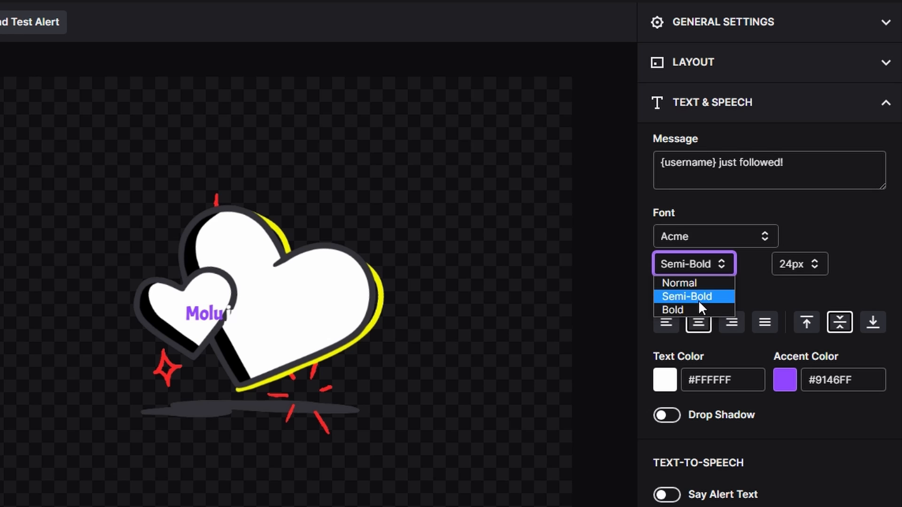
left_click(672, 309)
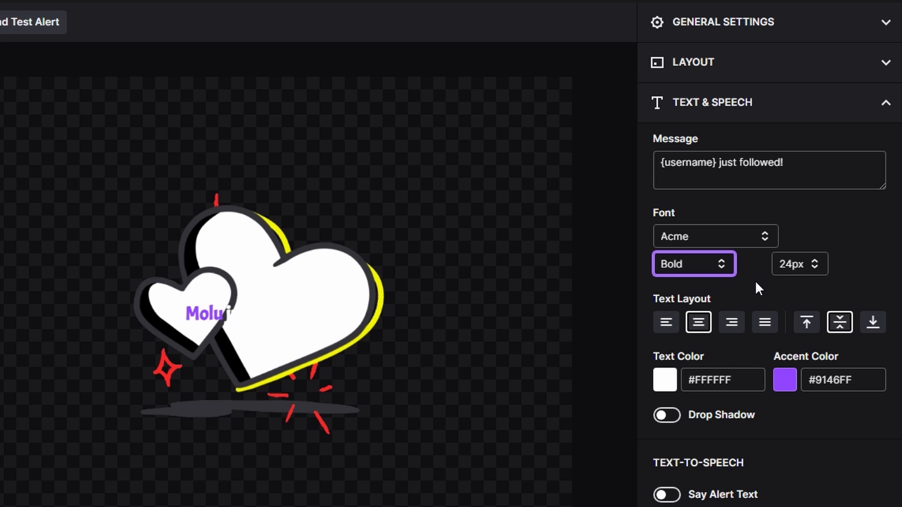
mouse_move(655, 336)
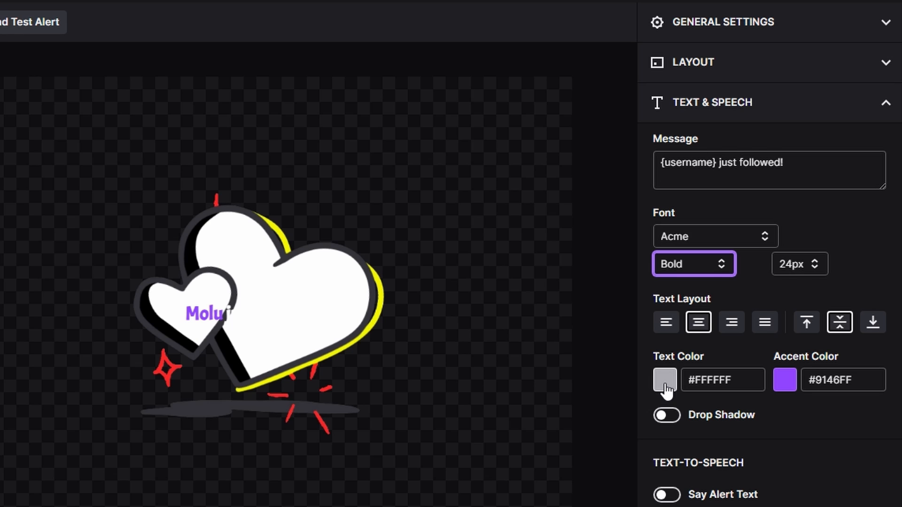
left_click(664, 379)
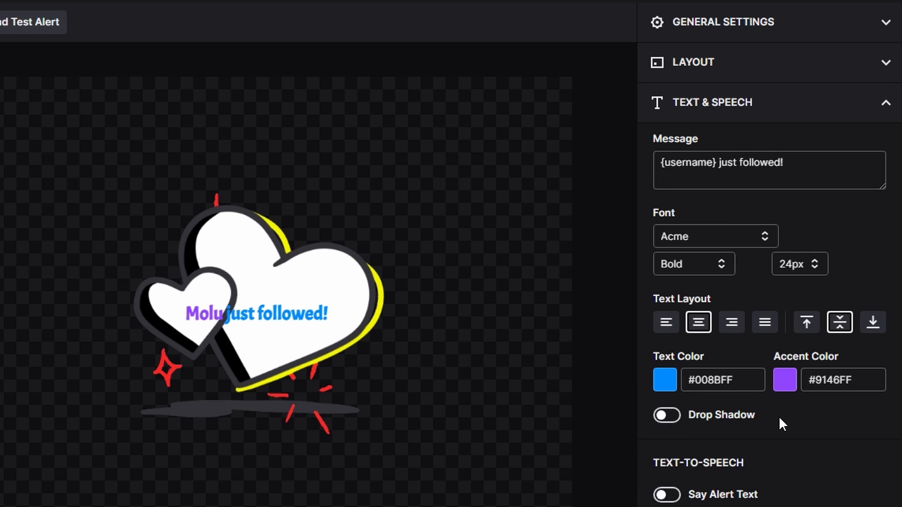
mouse_move(763, 425)
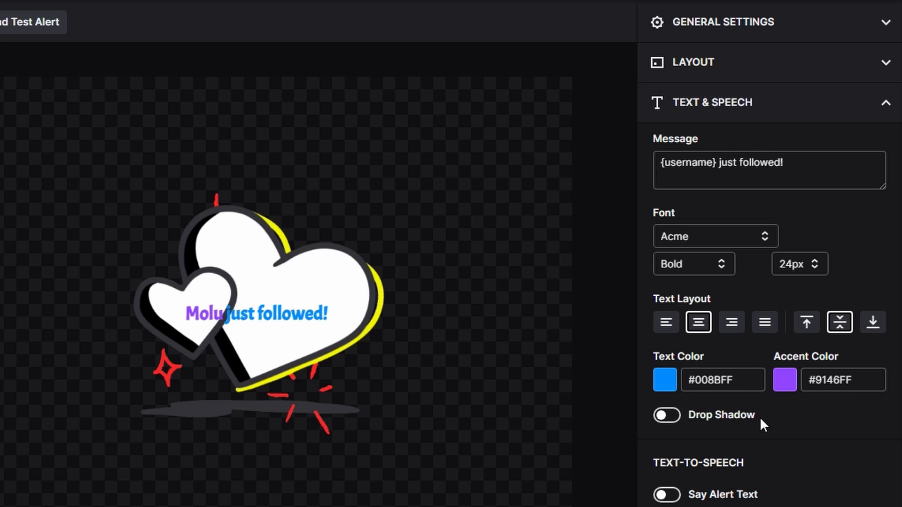
left_click(667, 414)
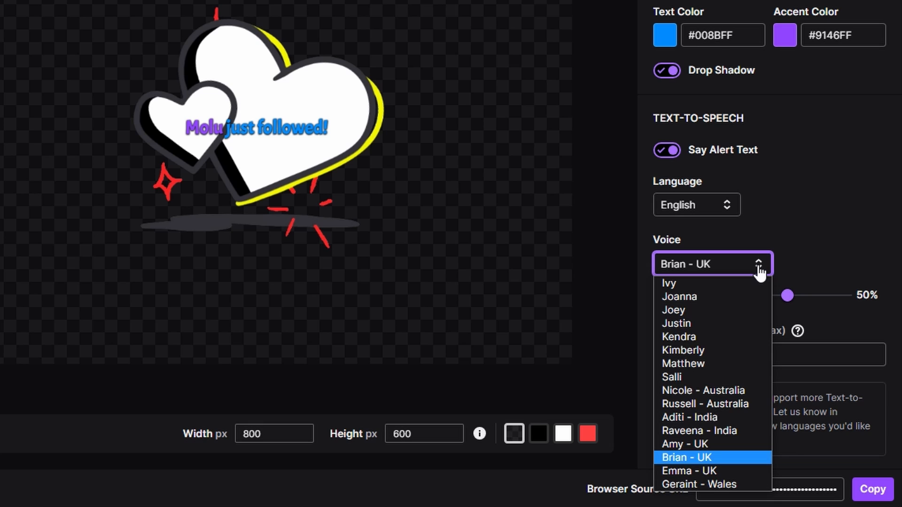
Keep Brian - UK voice, turn Say Alert Text off and show Visuals & Sound settings
left_click(686, 457)
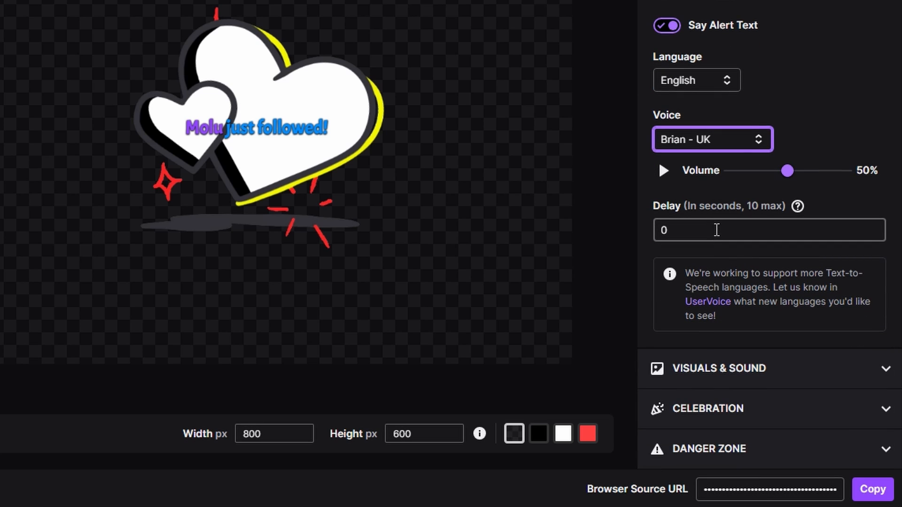
scroll("up", 3)
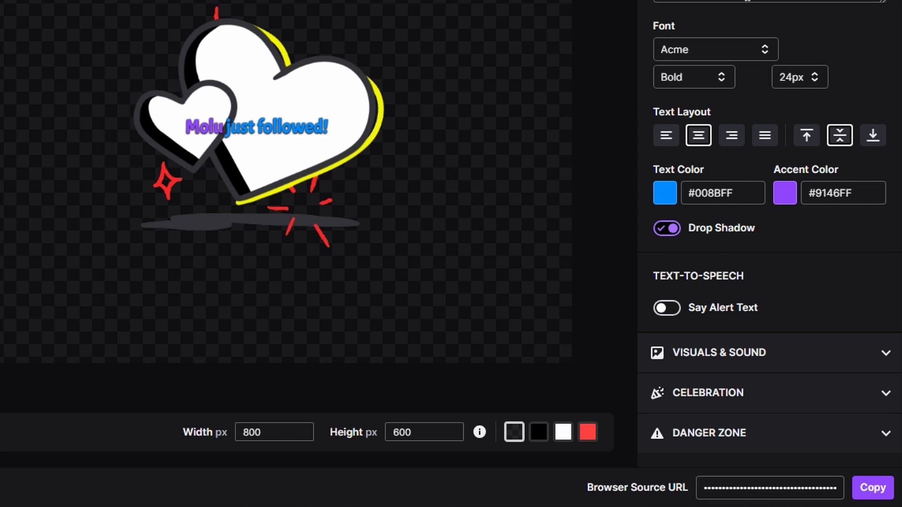
left_click(717, 353)
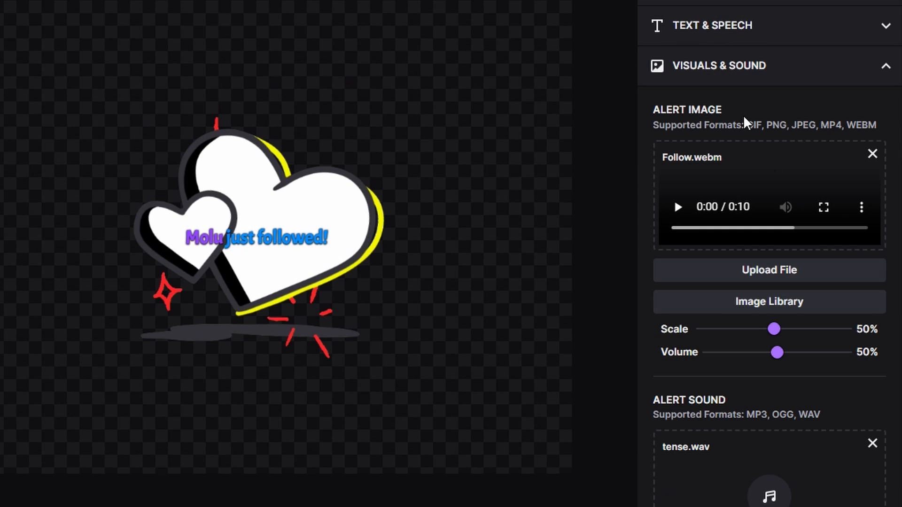
mouse_move(768, 301)
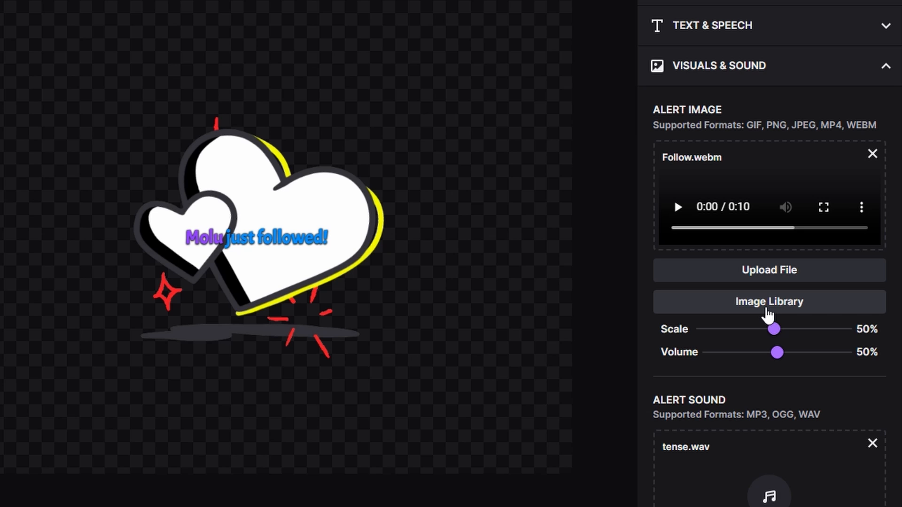
mouse_move(768, 301)
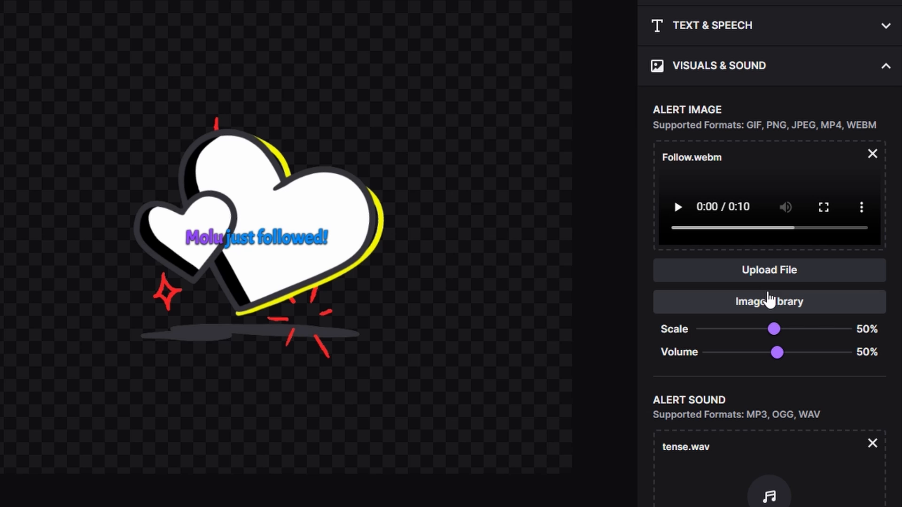
Replace the heart animation with the diamond New Follower image from the Image Library
left_click(769, 300)
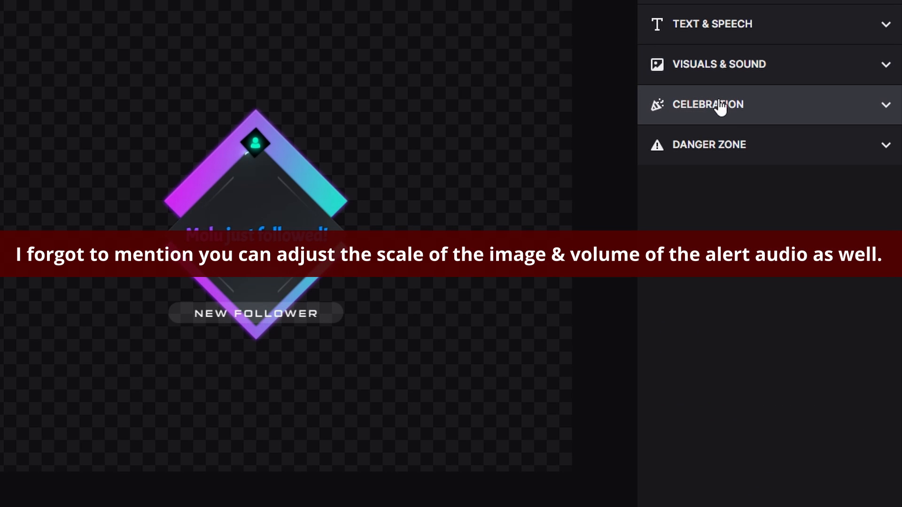
Enable a light Rain celebration using the second area option instead of Video Only
left_click(708, 104)
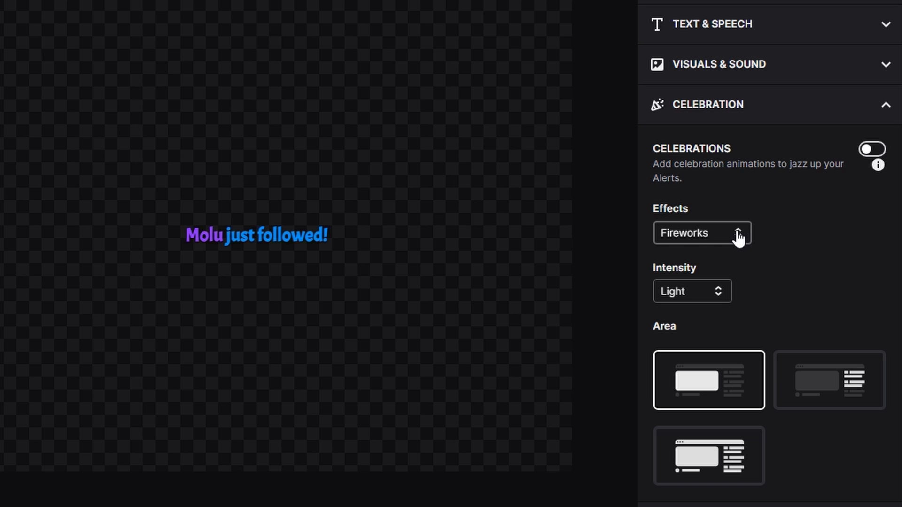
left_click(701, 233)
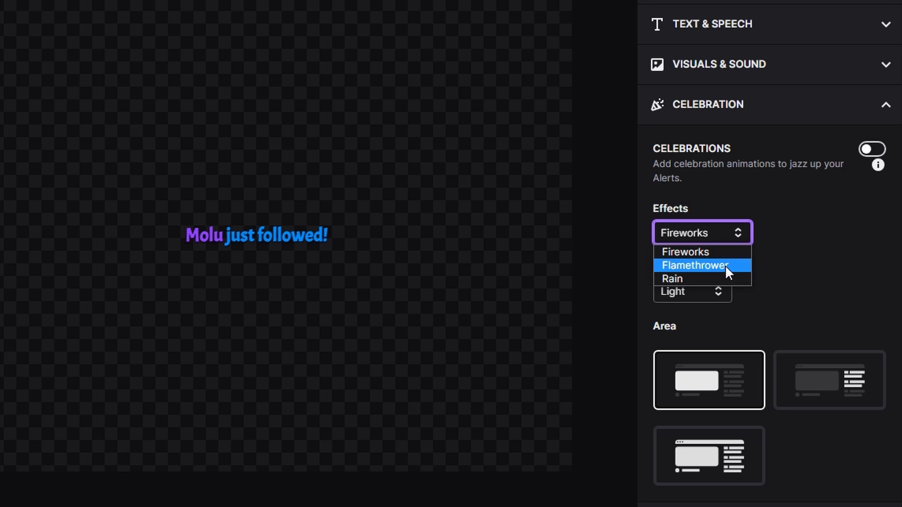
left_click(671, 279)
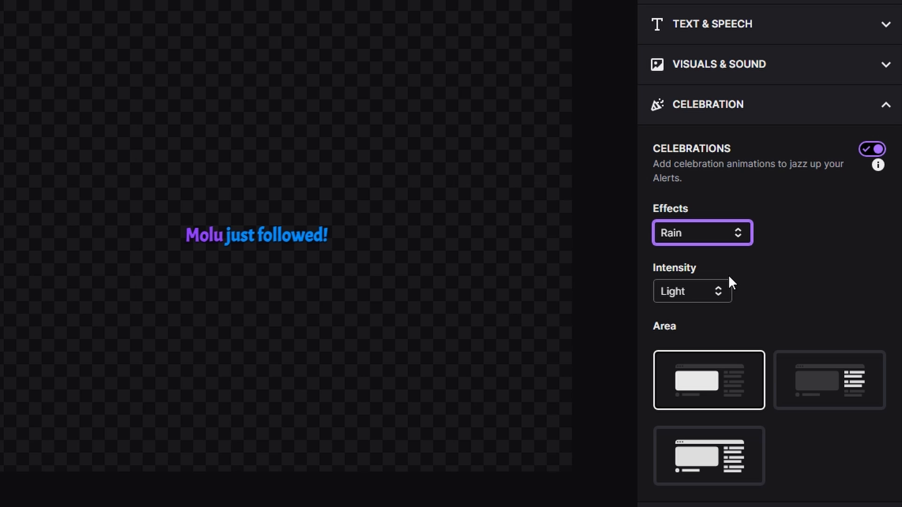
mouse_move(765, 273)
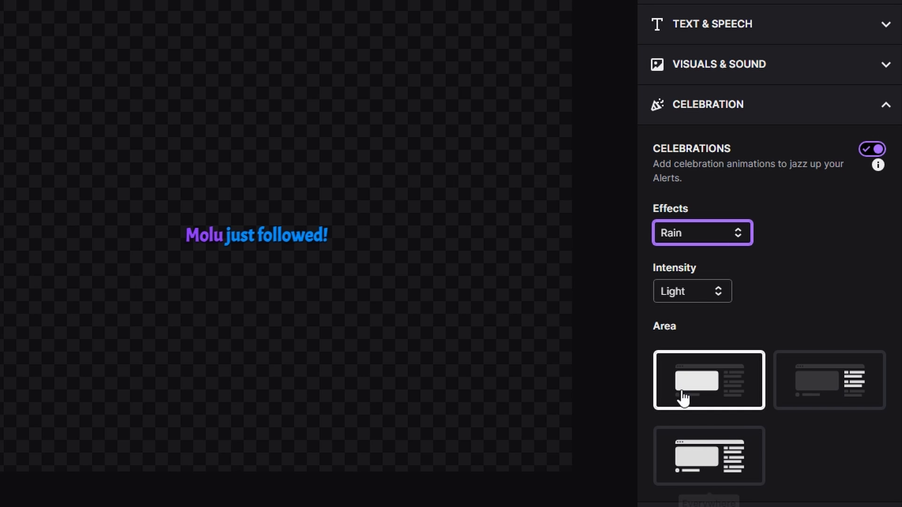
mouse_move(862, 384)
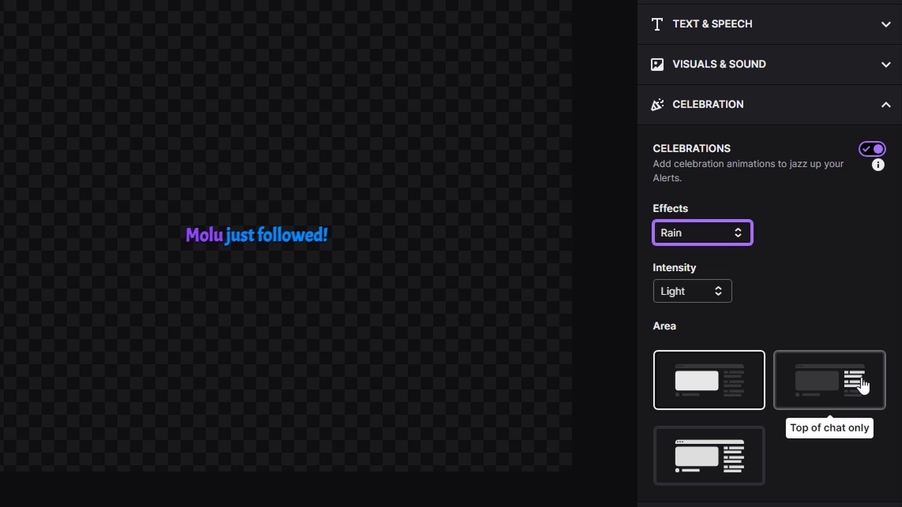
left_click(709, 379)
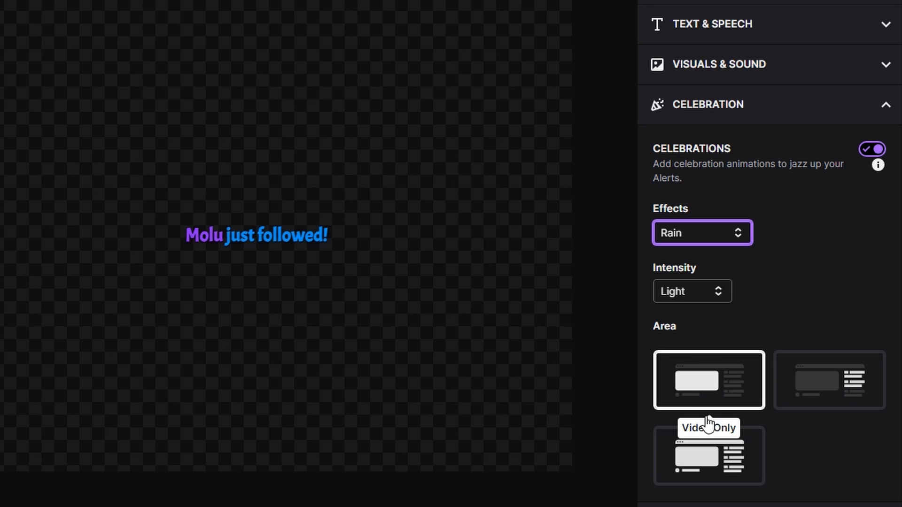
mouse_move(709, 469)
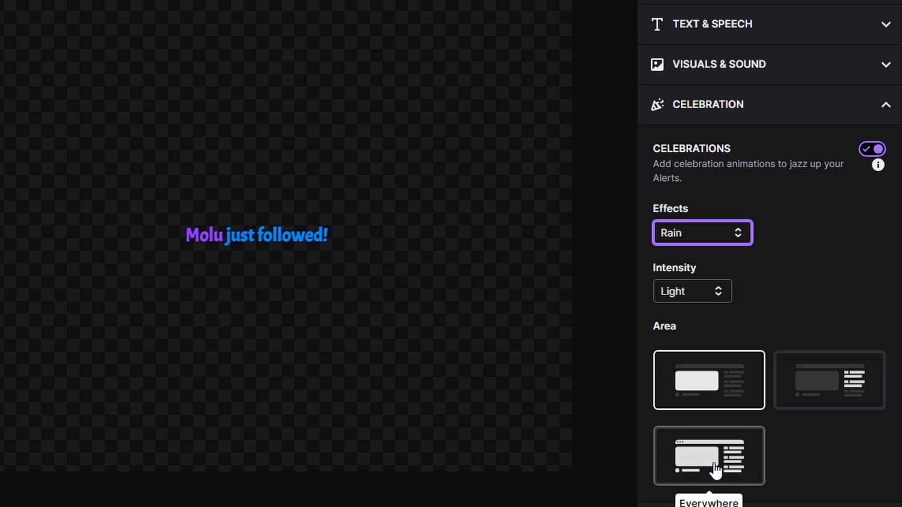
left_click(830, 380)
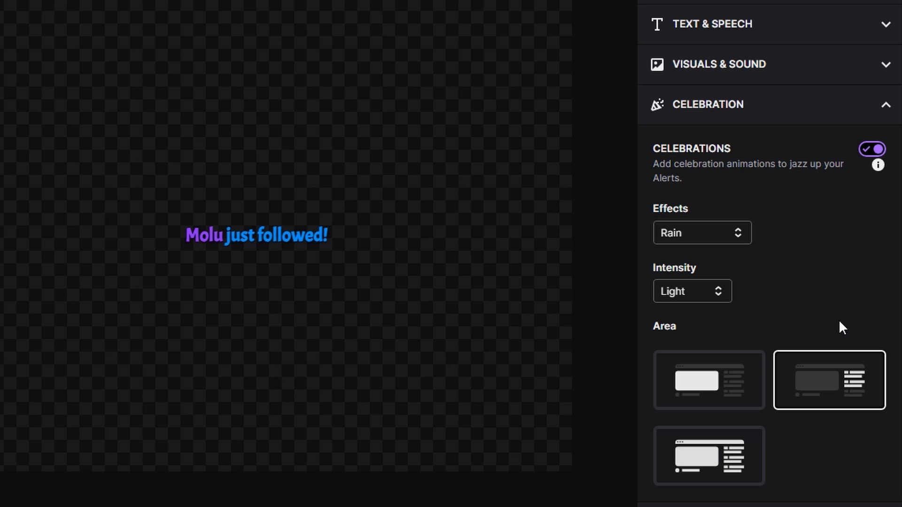
left_click(701, 232)
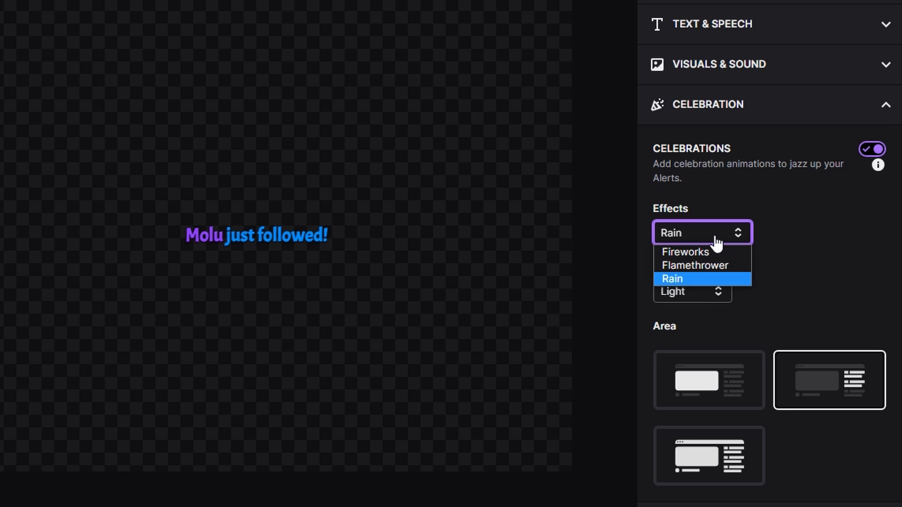
left_click(693, 290)
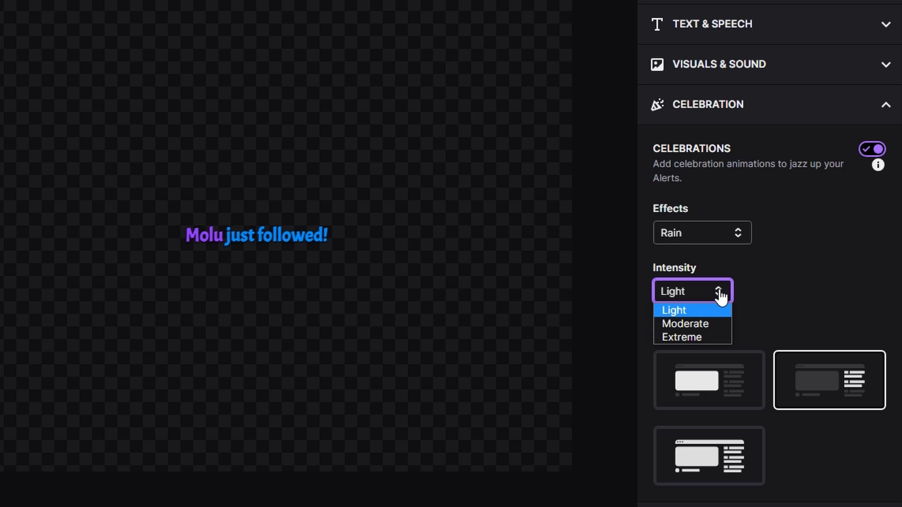
left_click(674, 310)
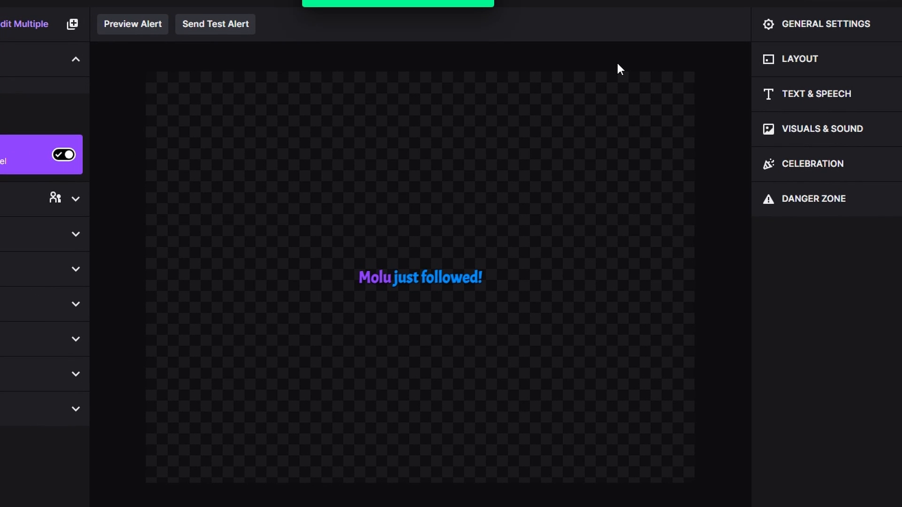
mouse_move(133, 24)
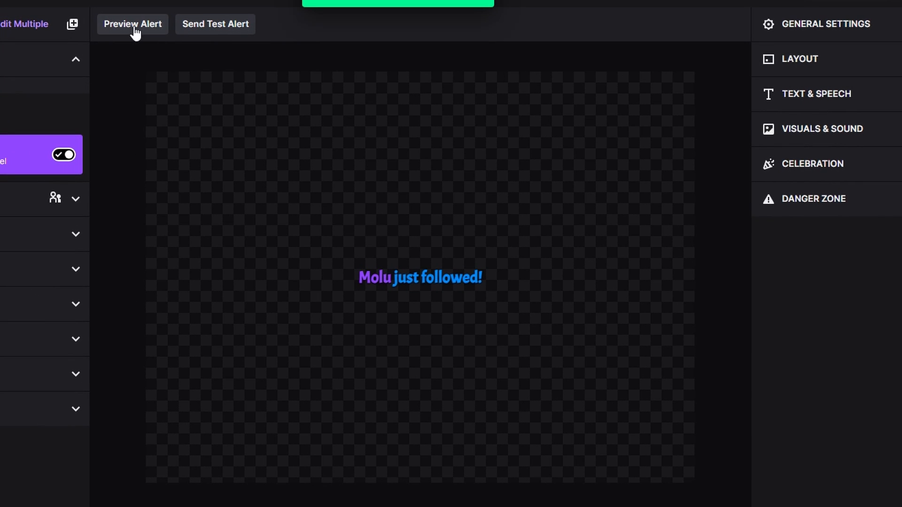
Preview the alert with Rain, then Fireworks, then Flamethrower, leaving Flamethrower chosen
left_click(133, 24)
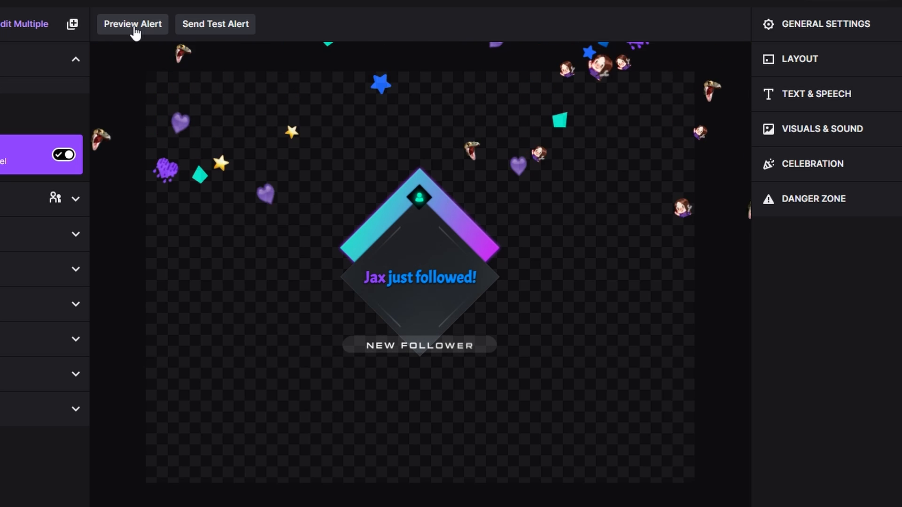
left_click(131, 24)
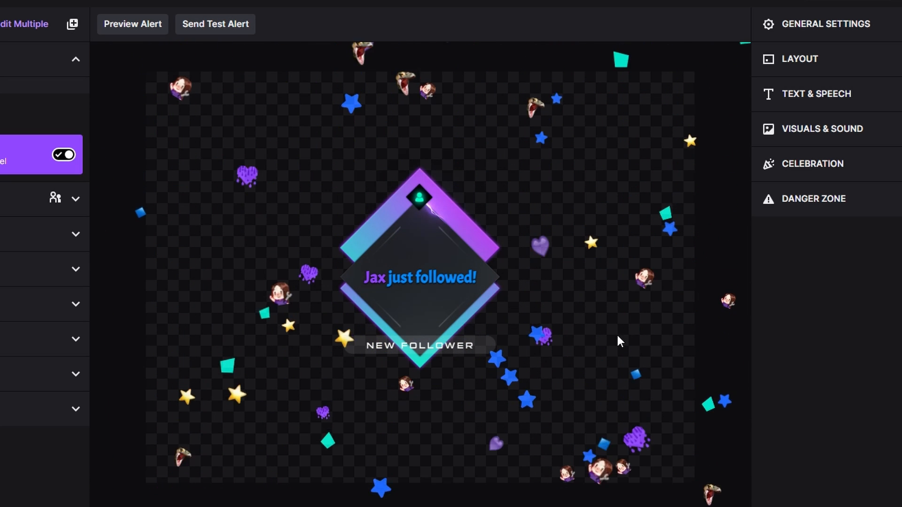
mouse_move(201, 430)
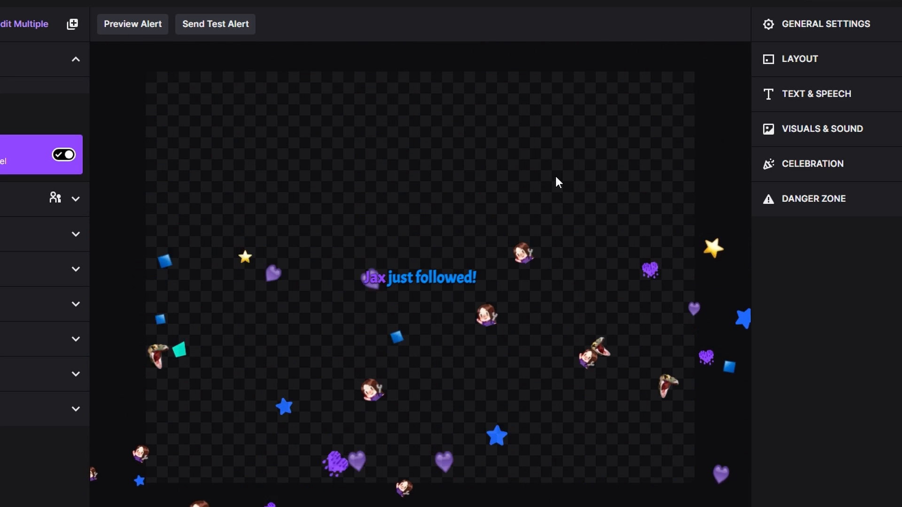
left_click(812, 163)
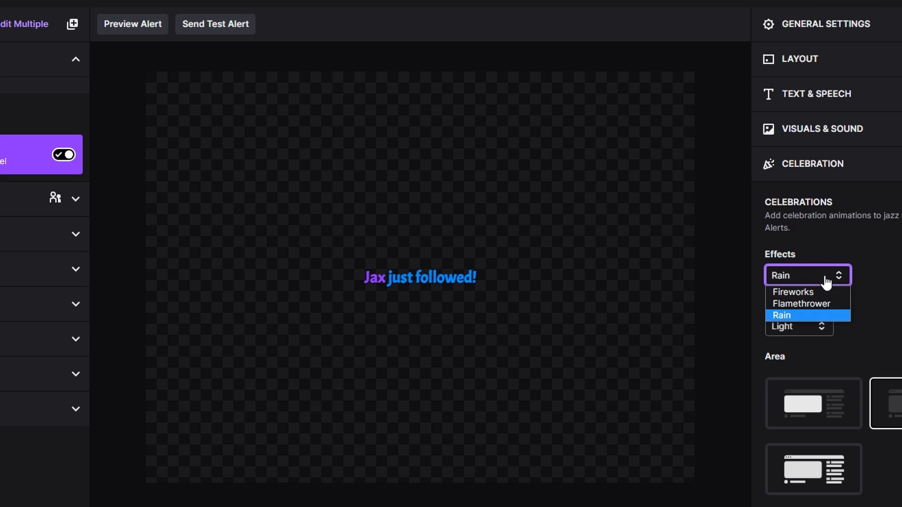
left_click(791, 292)
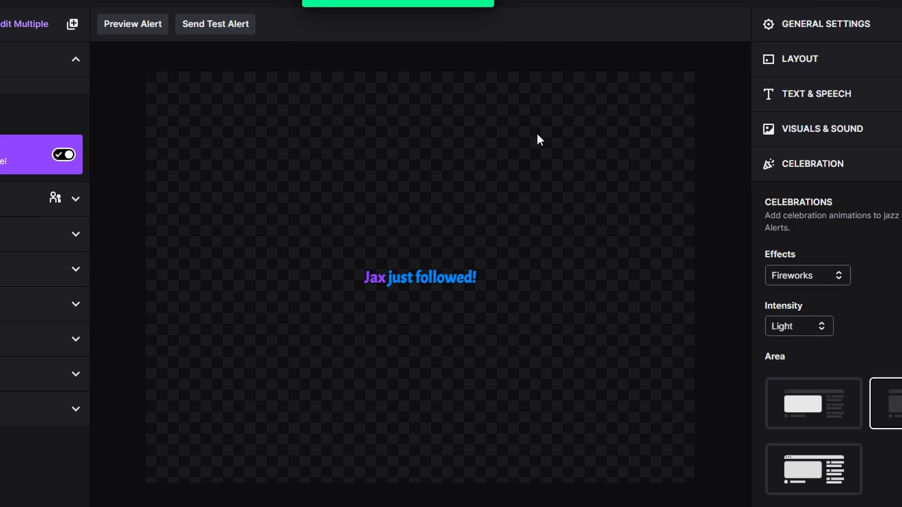
mouse_move(132, 24)
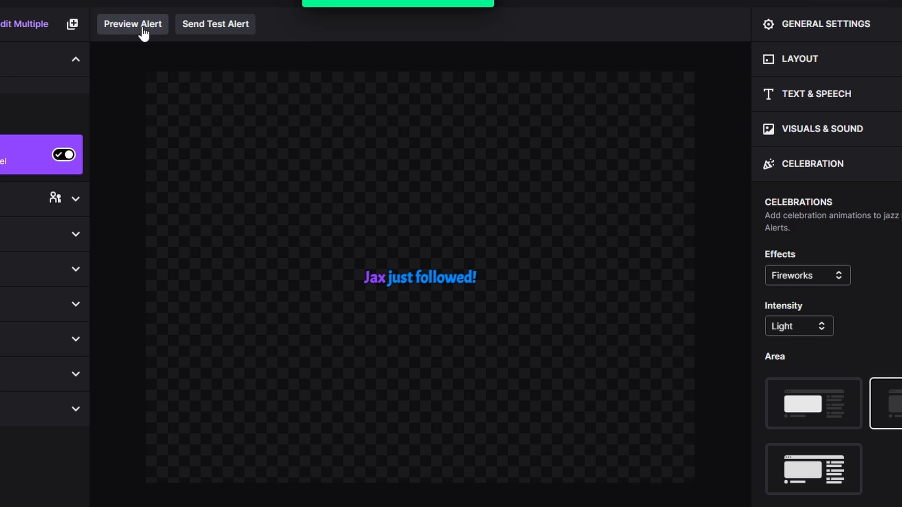
left_click(133, 25)
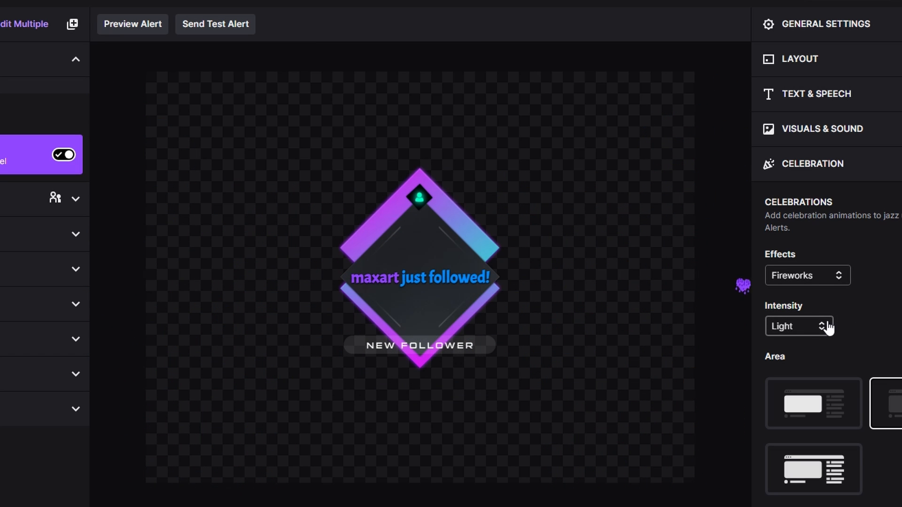
left_click(806, 275)
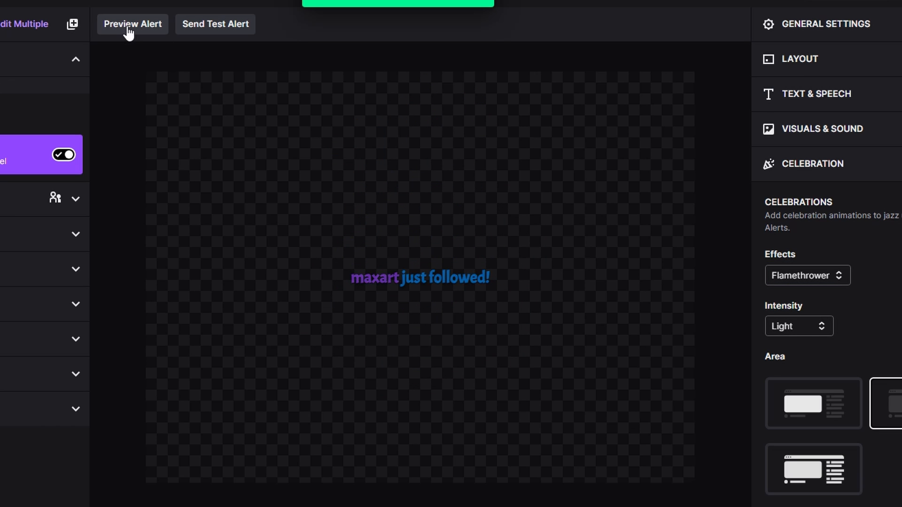
left_click(132, 25)
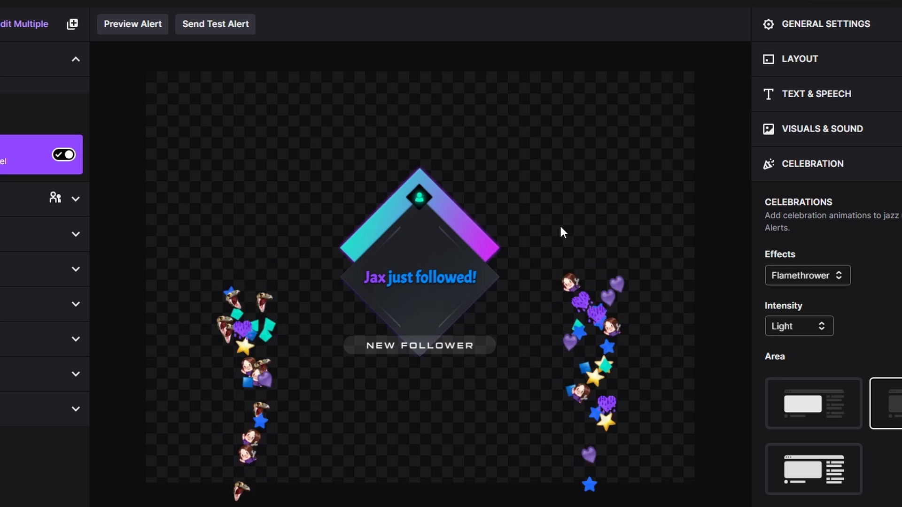
mouse_move(765, 284)
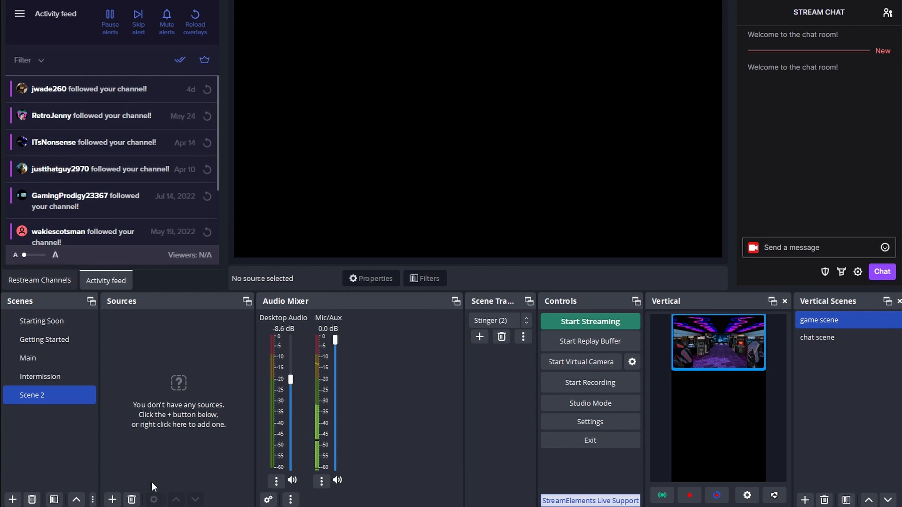
Add a new Browser source to Scene 2 showing the follower alert
left_click(112, 499)
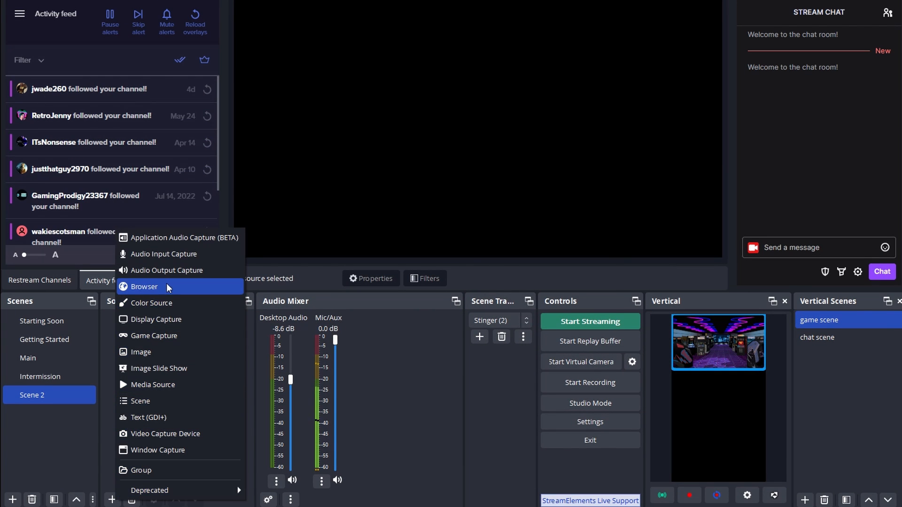
left_click(144, 287)
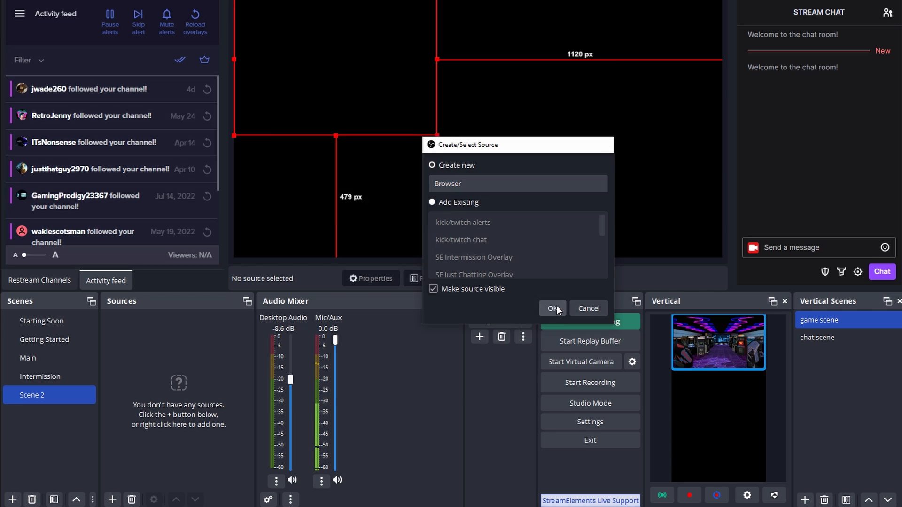
left_click(552, 309)
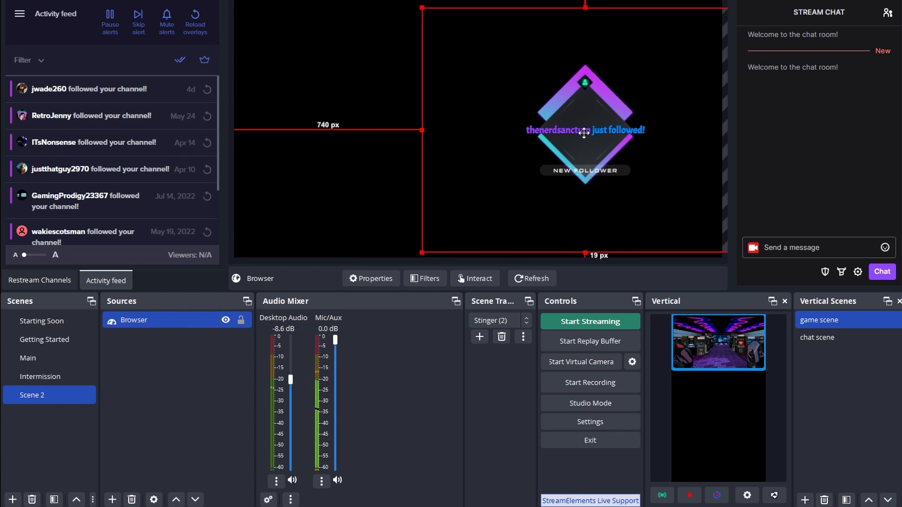
left_click(352, 217)
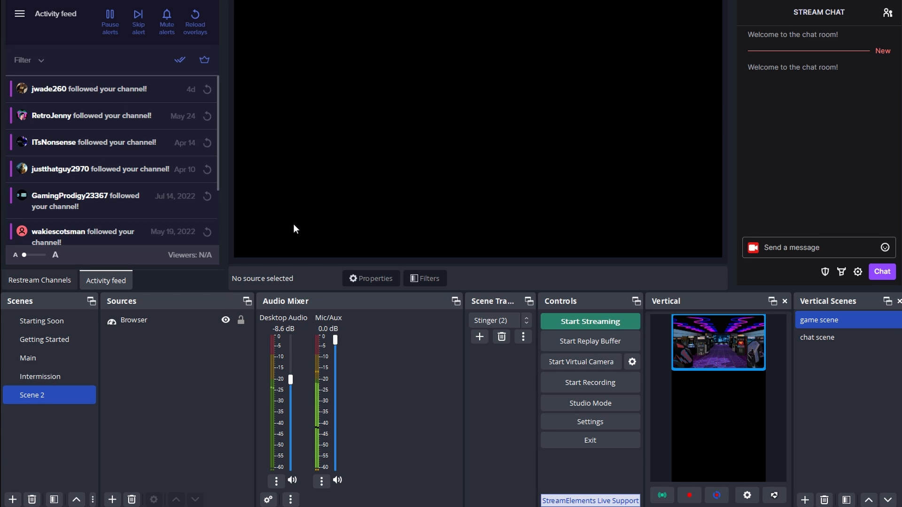
mouse_move(331, 133)
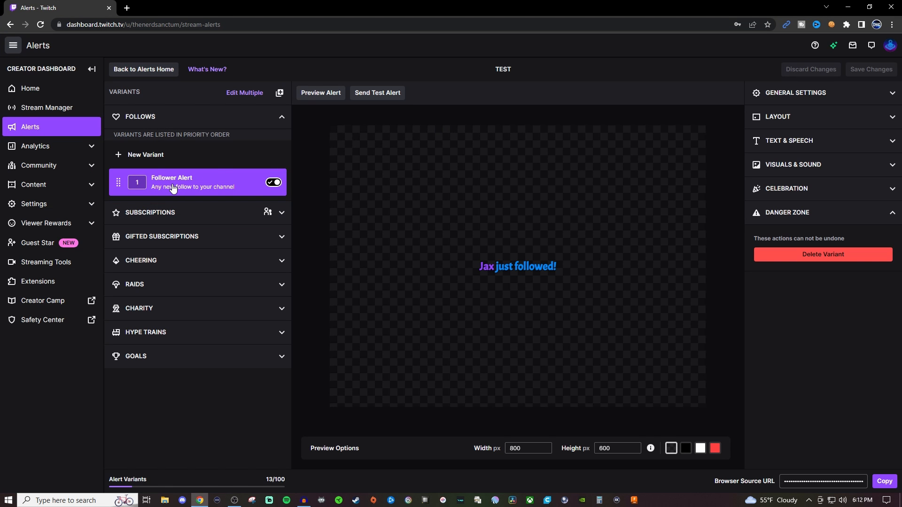
mouse_move(178, 178)
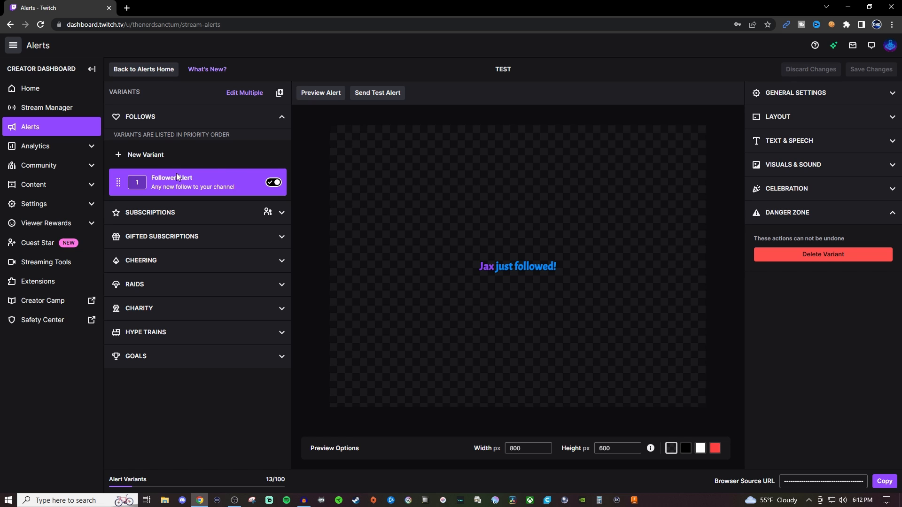
mouse_move(145, 154)
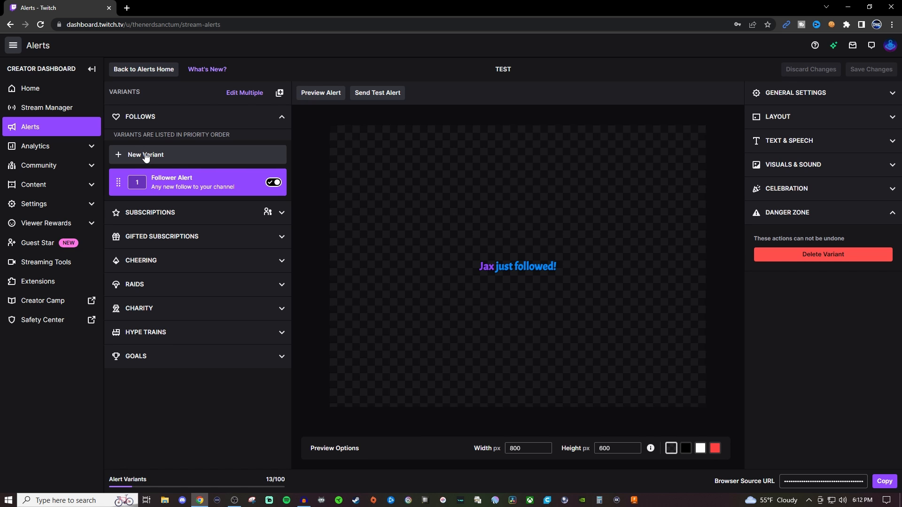
Add a New Follow variant under Follows and start editing multiple variants
left_click(144, 154)
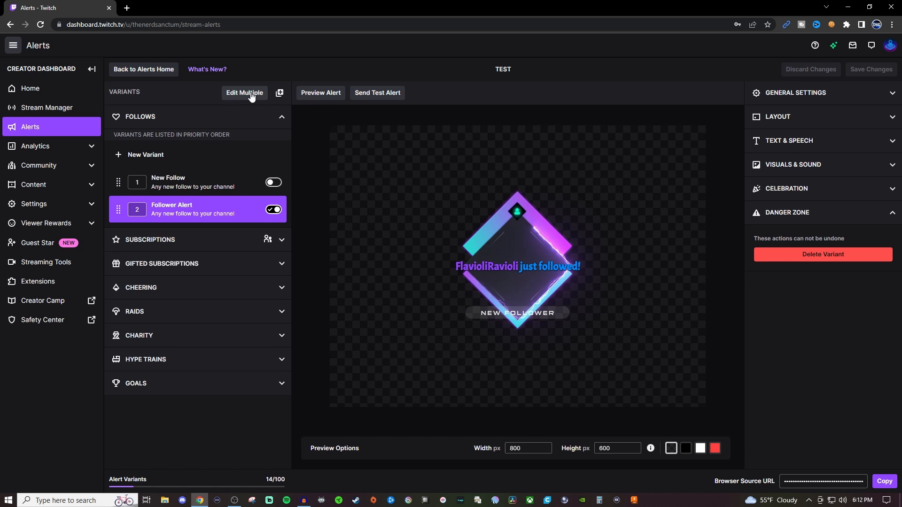
left_click(245, 93)
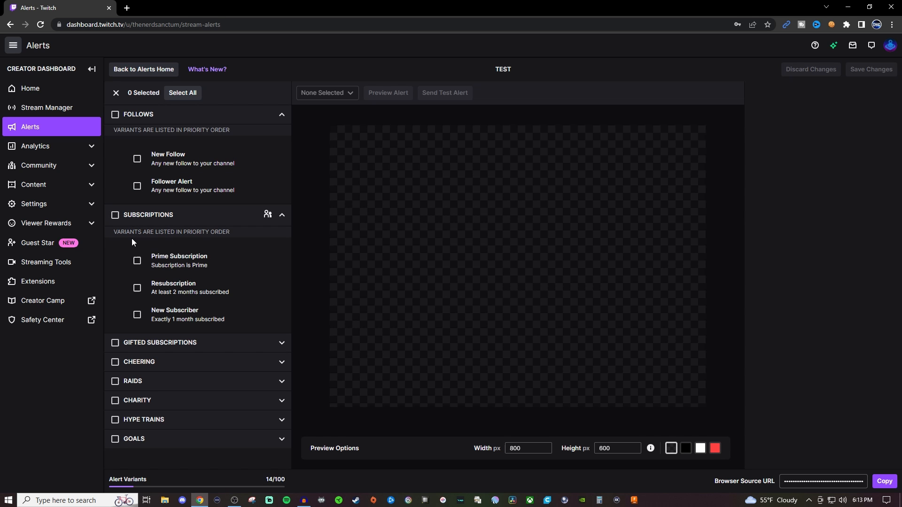
left_click(115, 214)
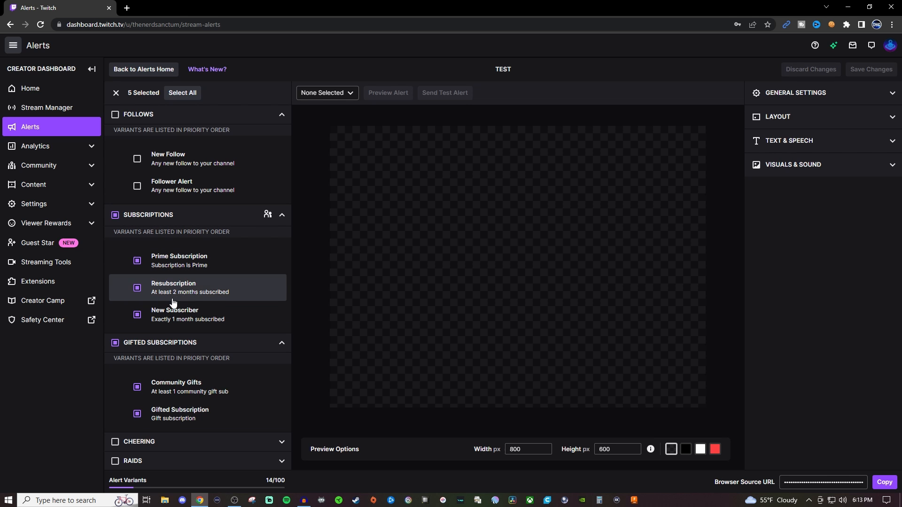
mouse_move(192, 270)
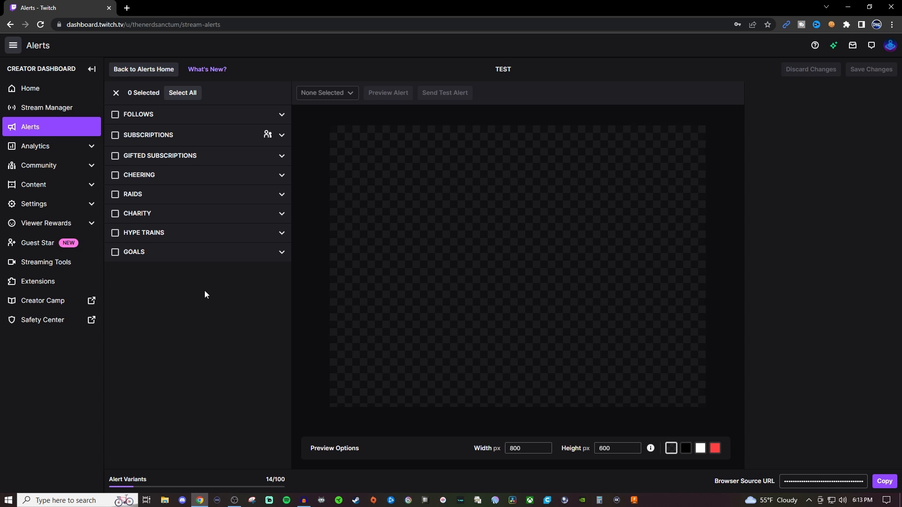
mouse_move(211, 301)
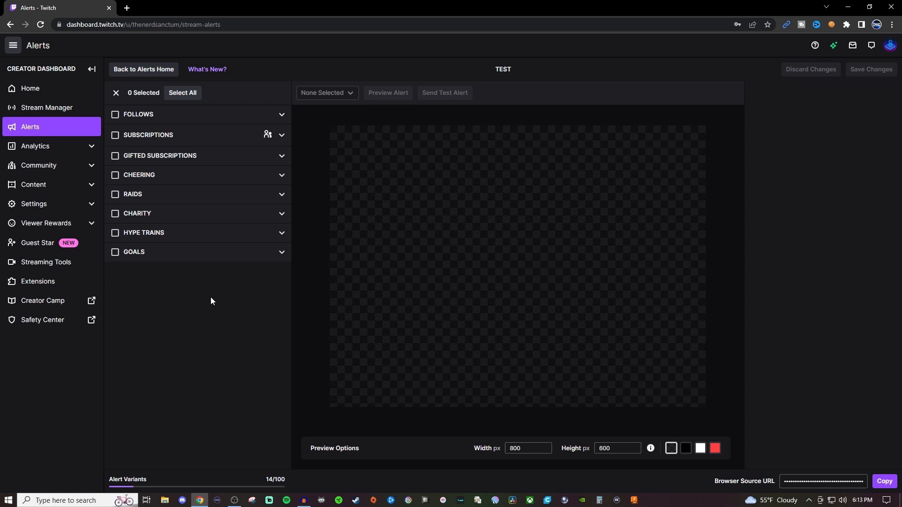